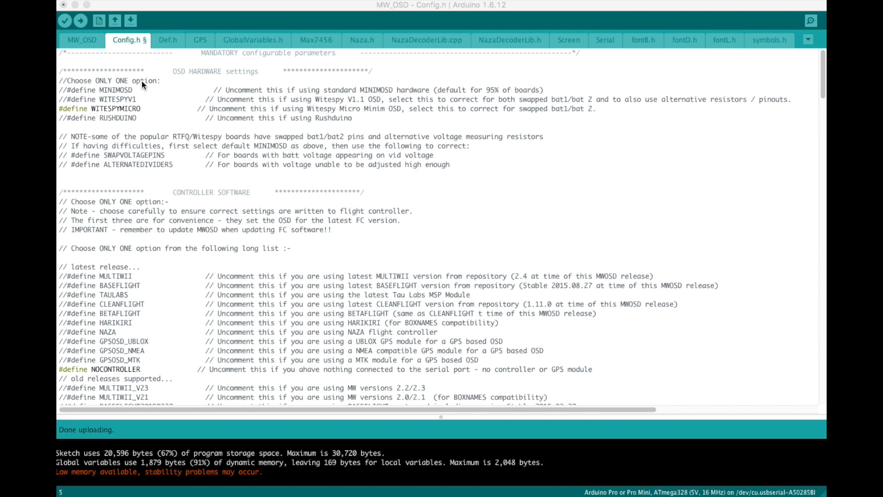
mouse_move(157, 101)
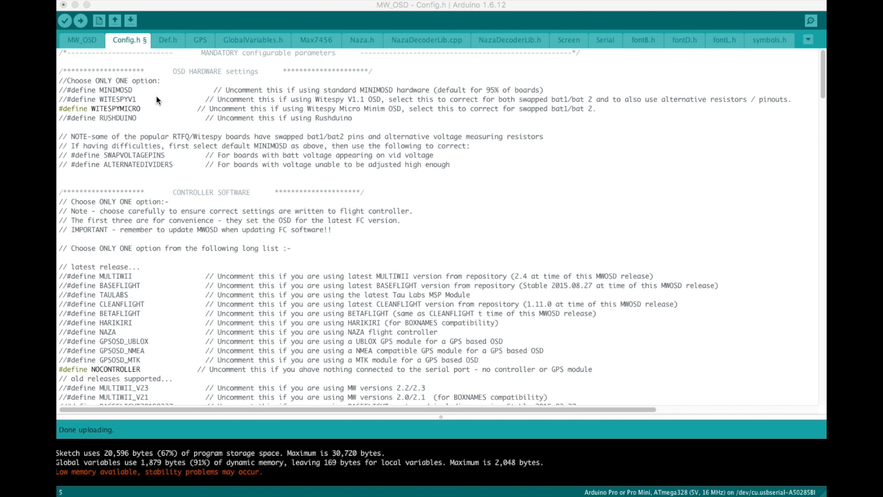
mouse_move(93, 78)
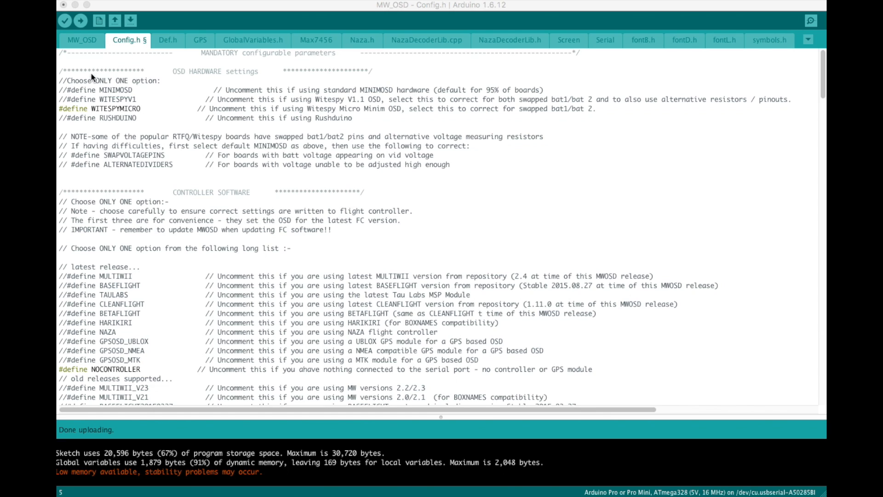
mouse_move(131, 85)
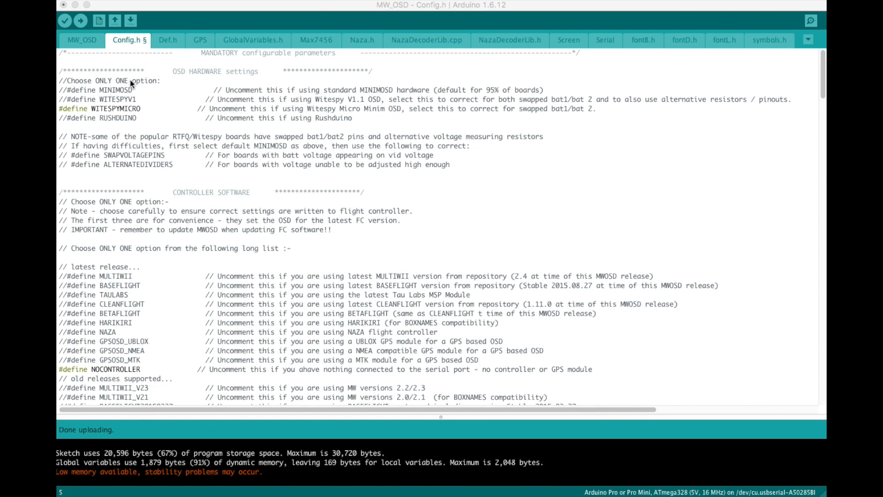
mouse_move(91, 119)
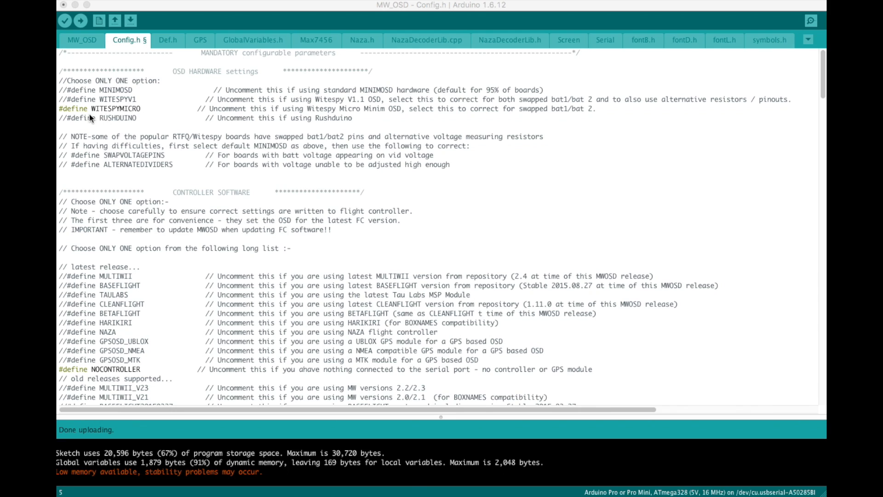
mouse_move(92, 119)
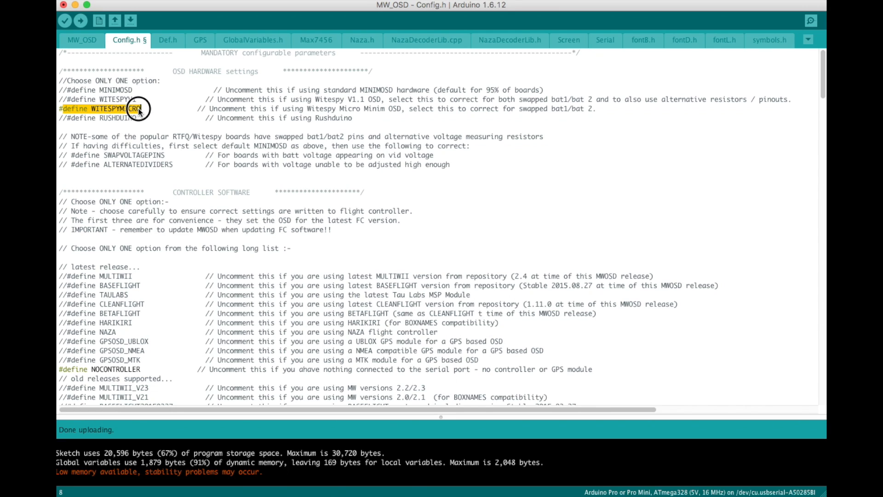
Step: In Config.h's controller section, enable the GPSOSD_UBLOX define for the uBlox GPS module
scroll("down", 3)
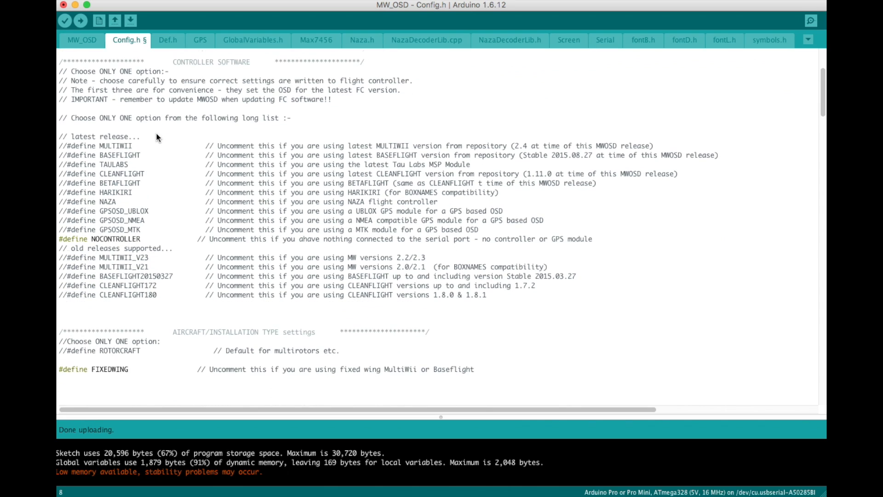
scroll("down", 3)
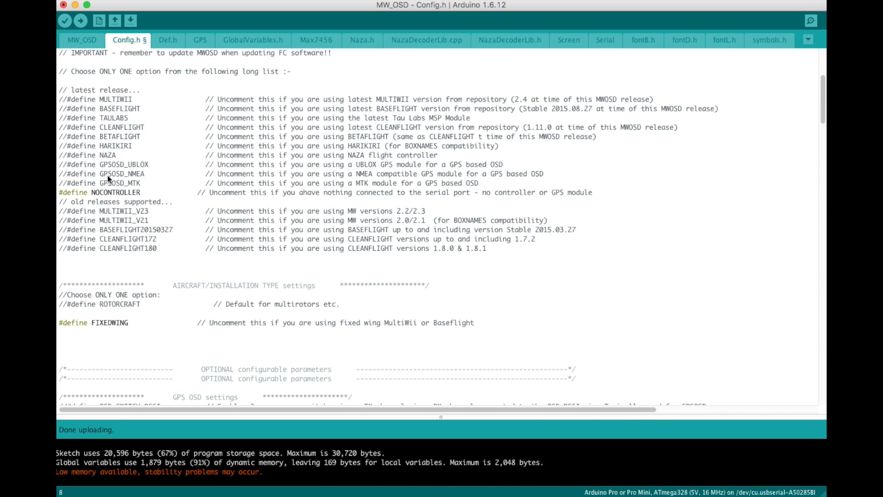
mouse_move(57, 193)
type("//")
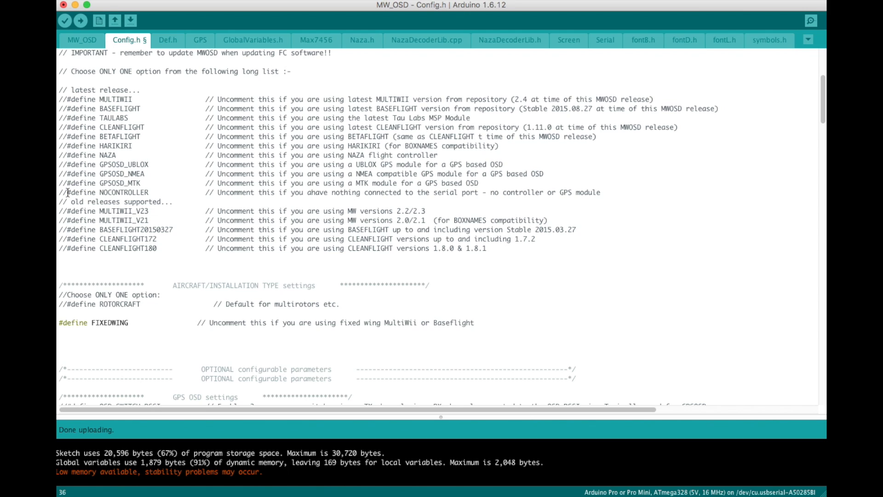
left_click(67, 164)
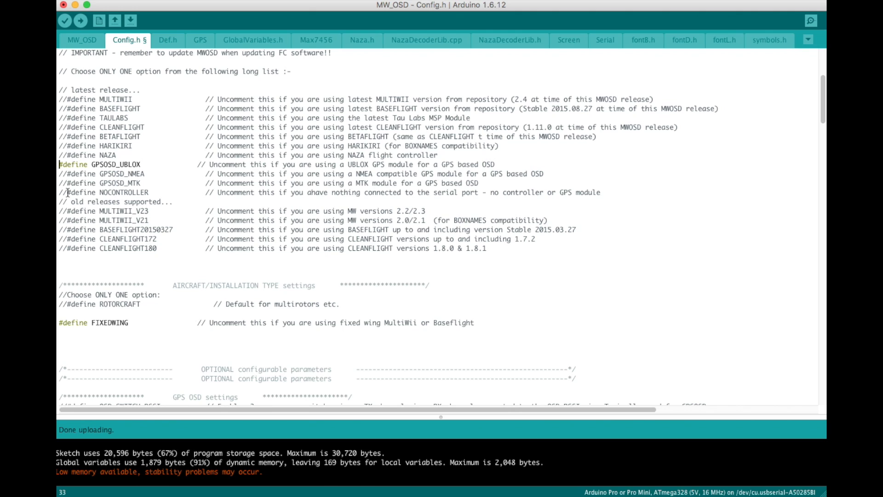
mouse_move(85, 171)
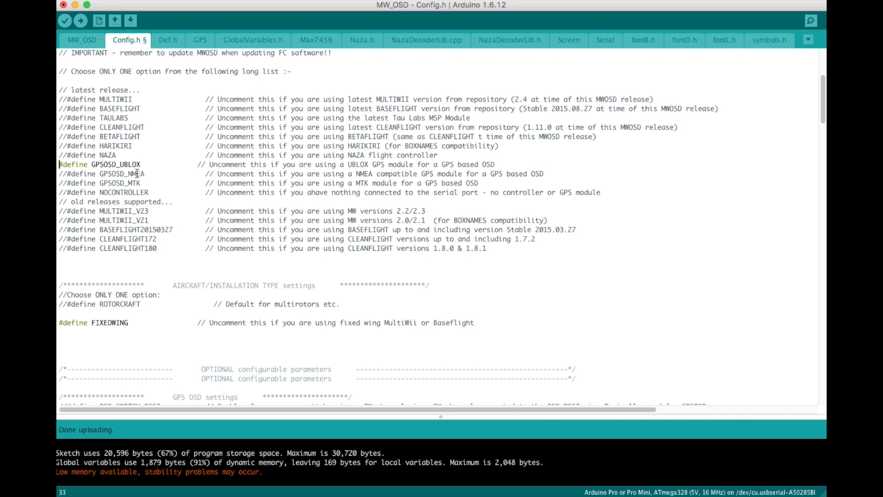
mouse_move(148, 184)
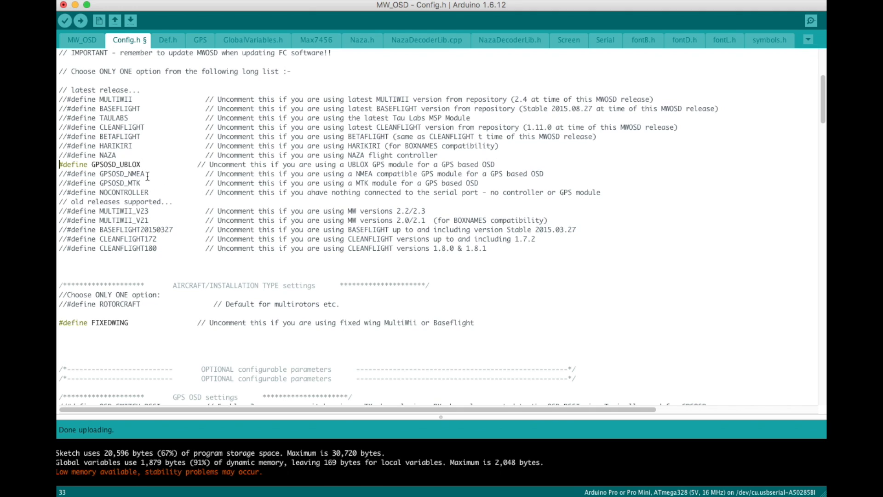
mouse_move(154, 184)
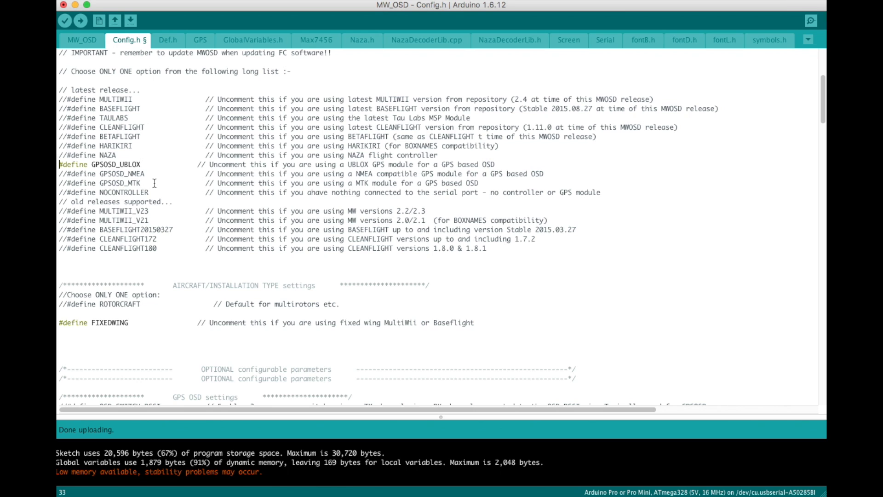
scroll("down", 3)
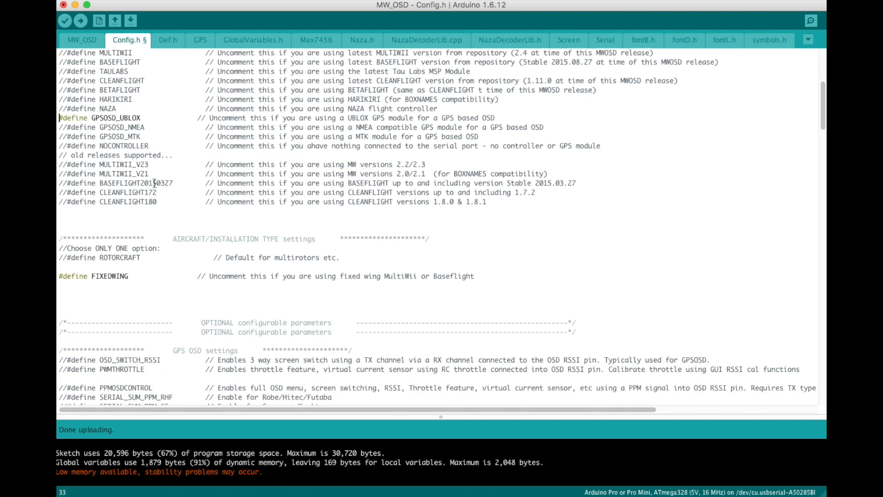
scroll("down", 3)
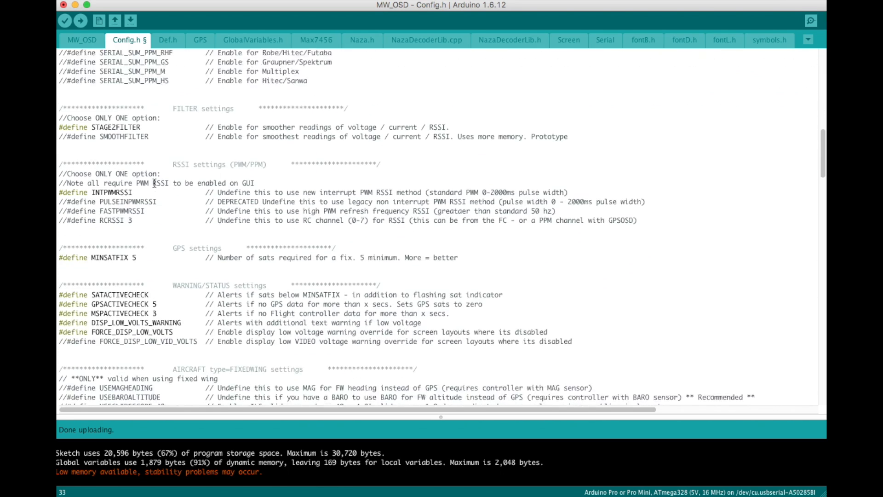
scroll("down", 3)
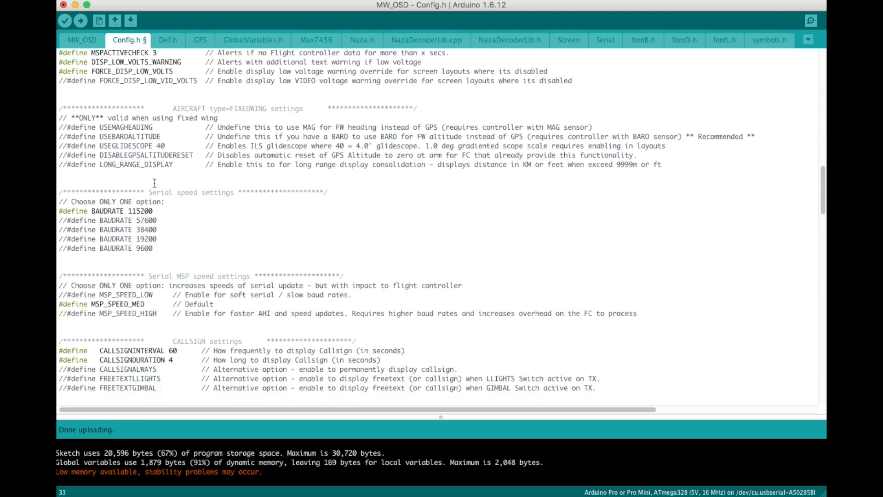
scroll("down", 3)
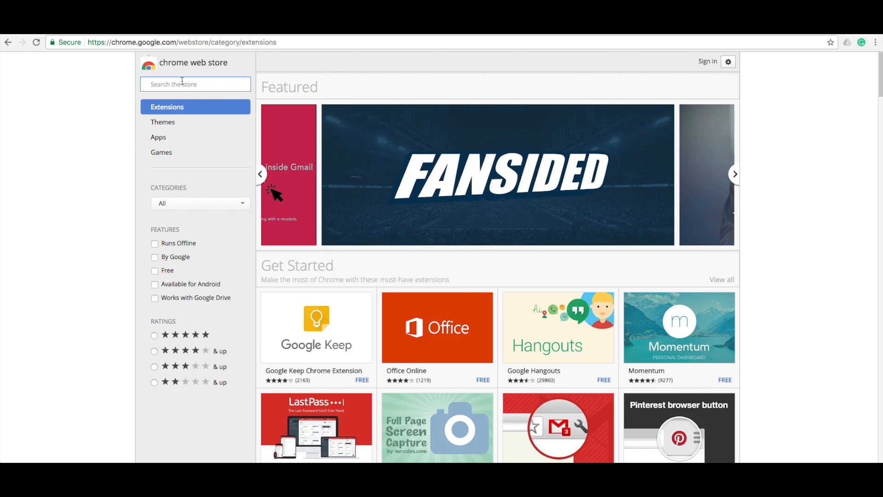
Step: Search the Chrome Web Store for 'mwosd' and show the MWOSD configurator app's detail page
type("mwo")
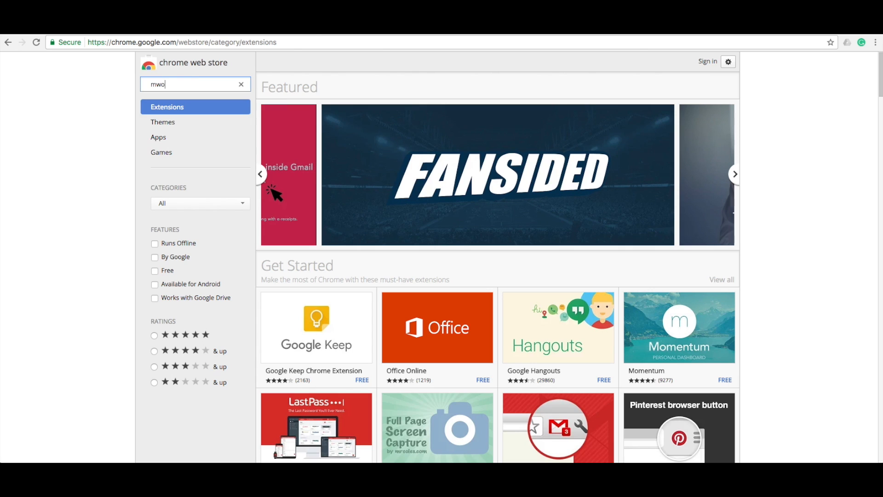
type("sd")
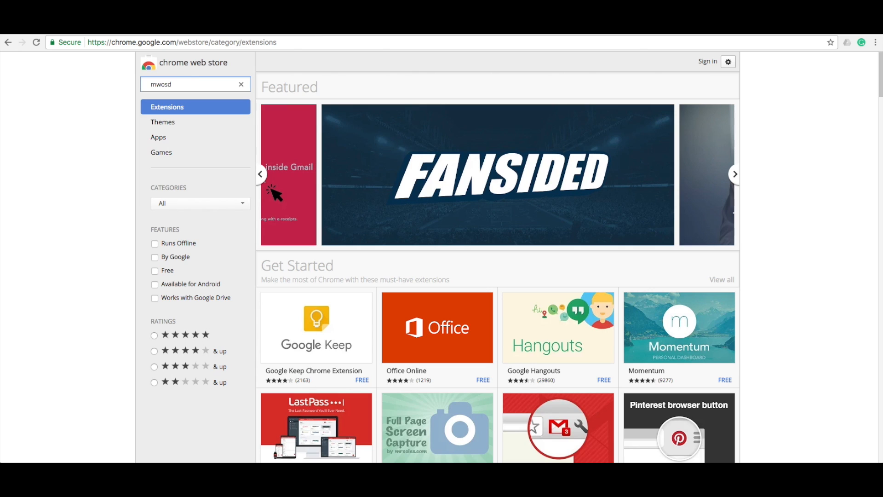
left_click(734, 174)
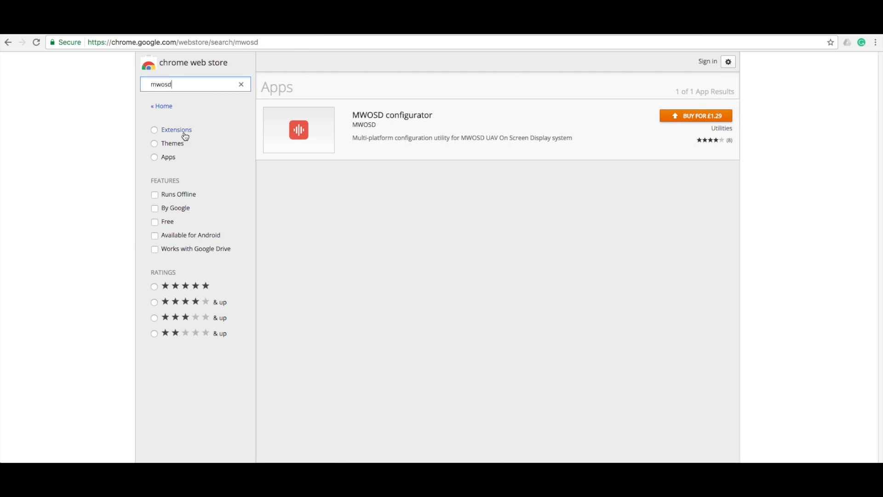
mouse_move(708, 121)
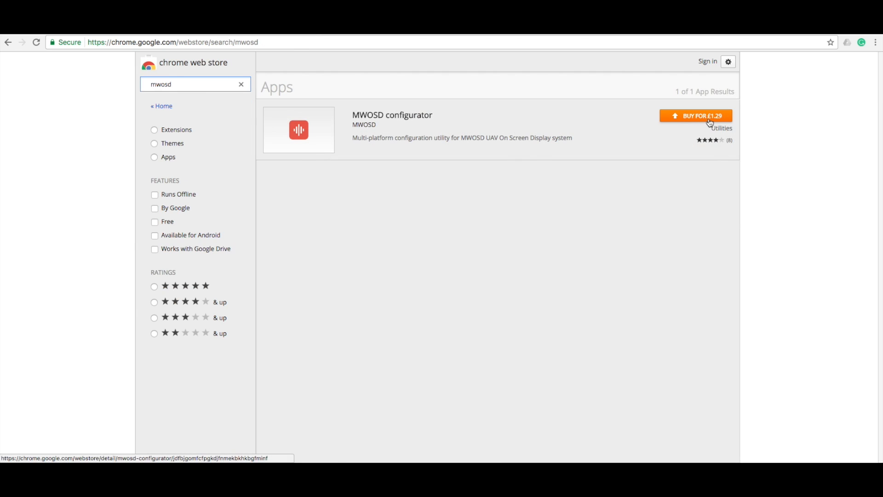
left_click(392, 115)
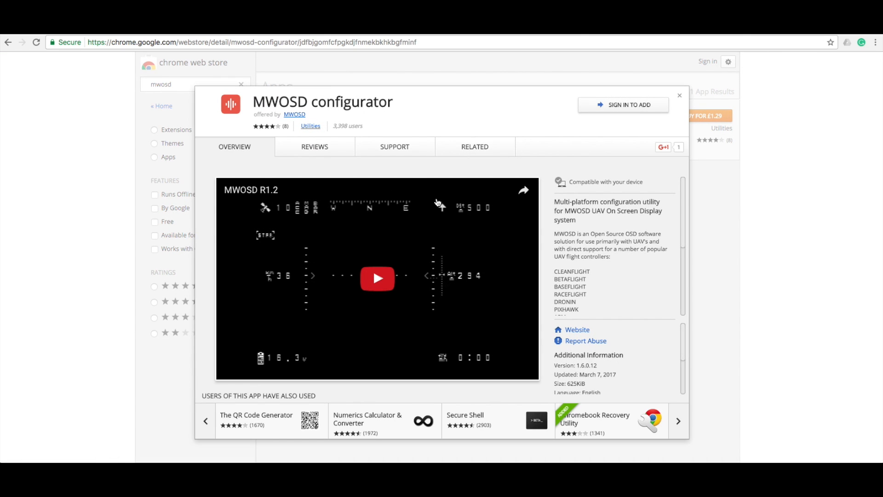
mouse_move(428, 186)
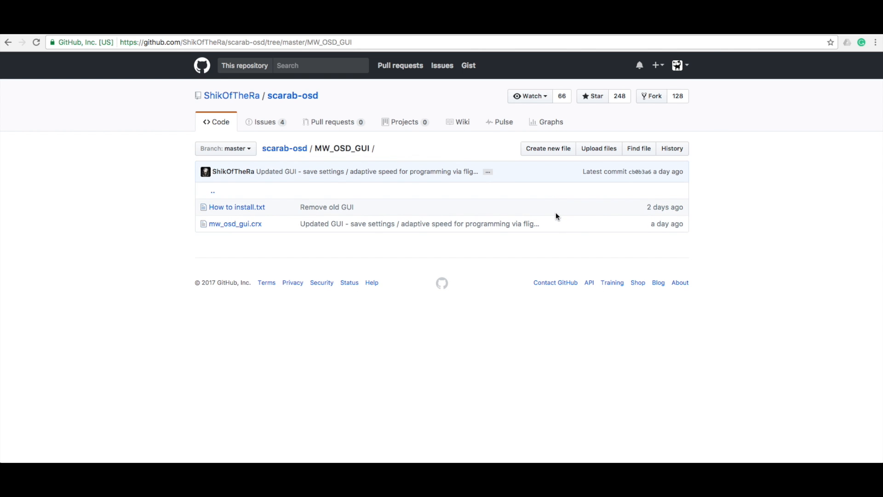
mouse_move(292, 94)
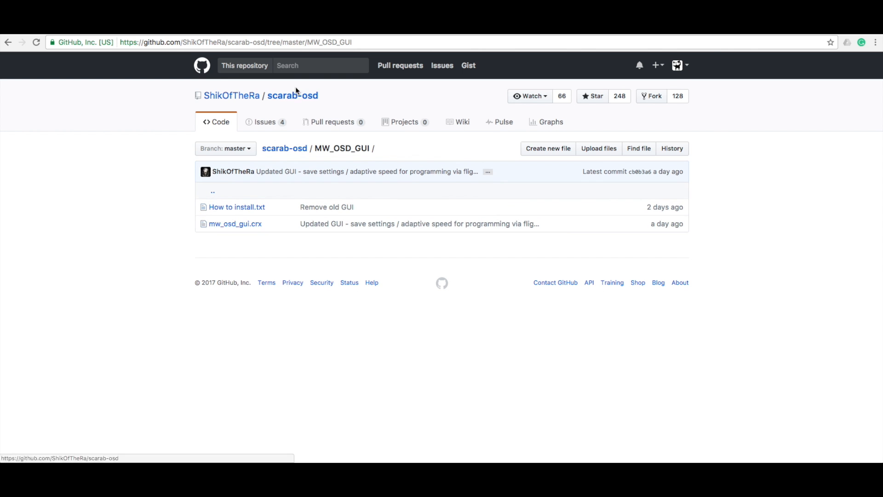
Step: From the scarab-osd repository home, browse to MW_OSD_GUI, read How to install.txt and return to the folder with mw_osd_gui.crx
left_click(293, 95)
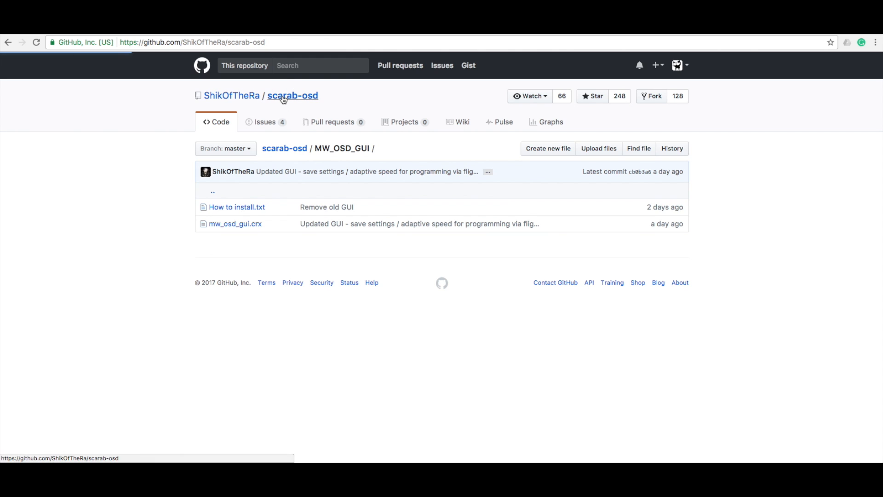
left_click(292, 95)
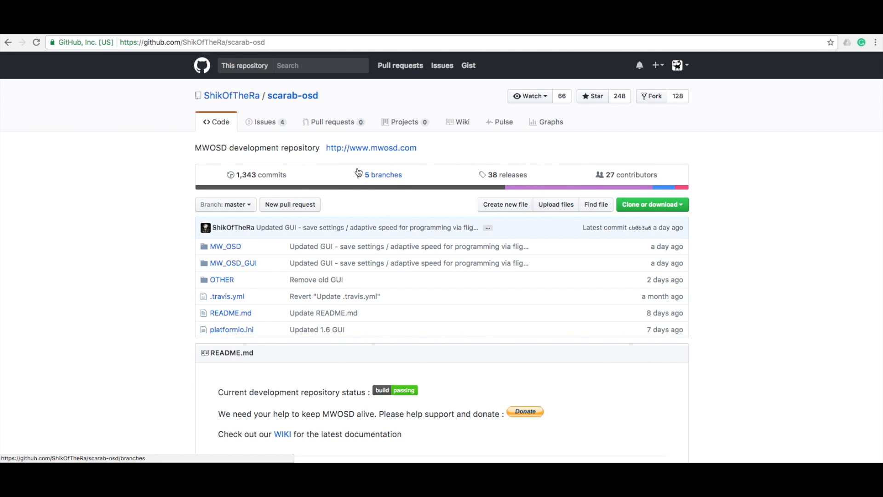
mouse_move(232, 263)
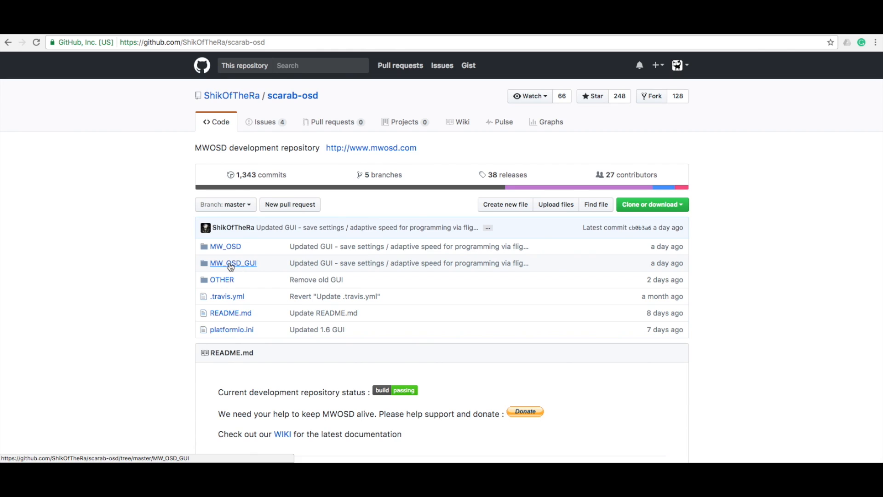
left_click(233, 263)
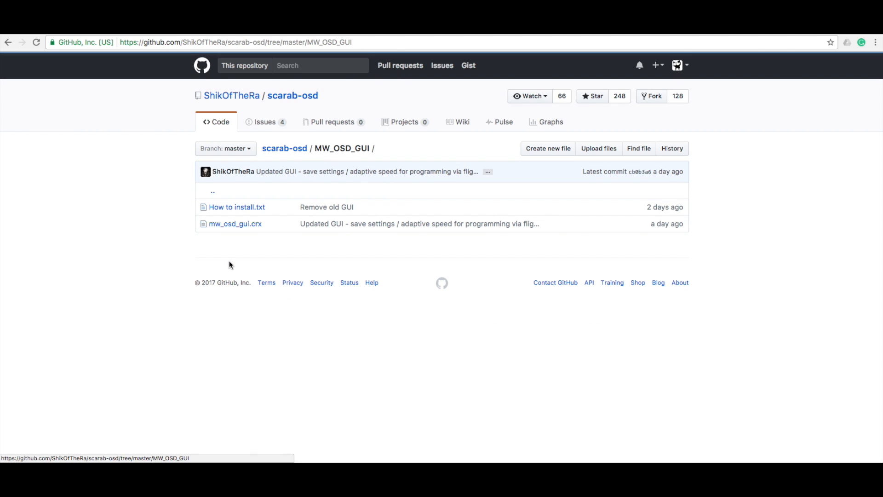
mouse_move(255, 217)
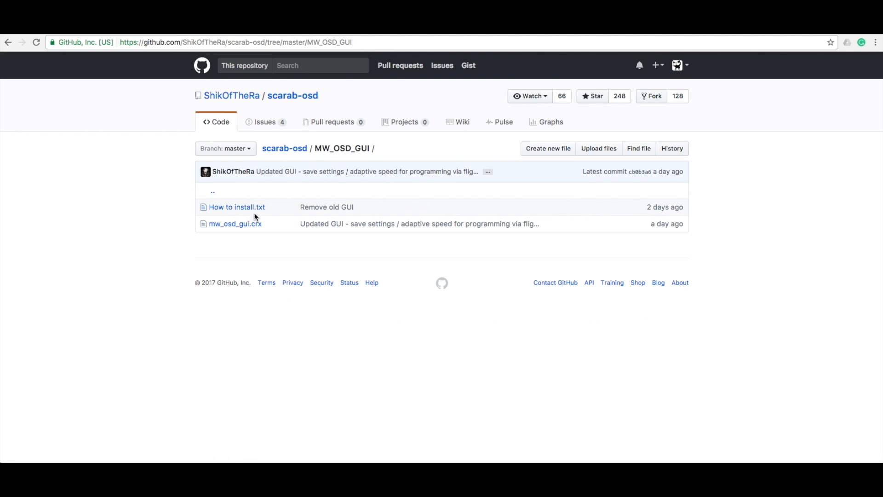
left_click(237, 207)
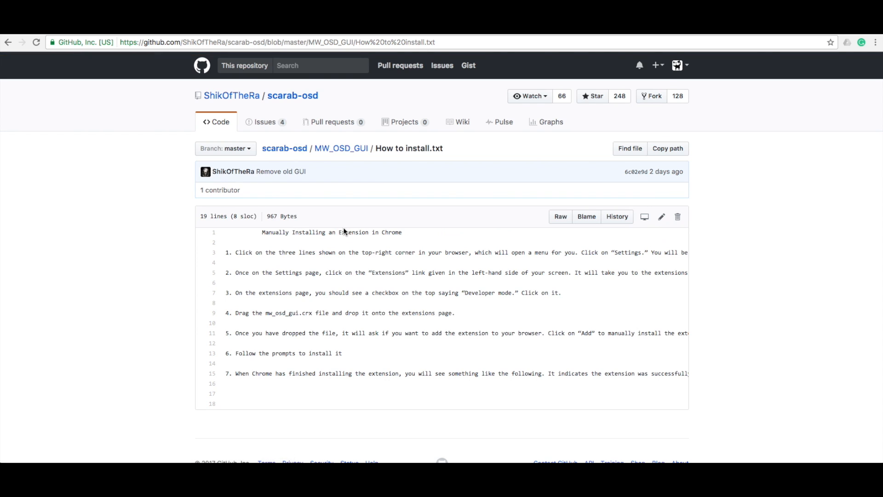
mouse_move(350, 230)
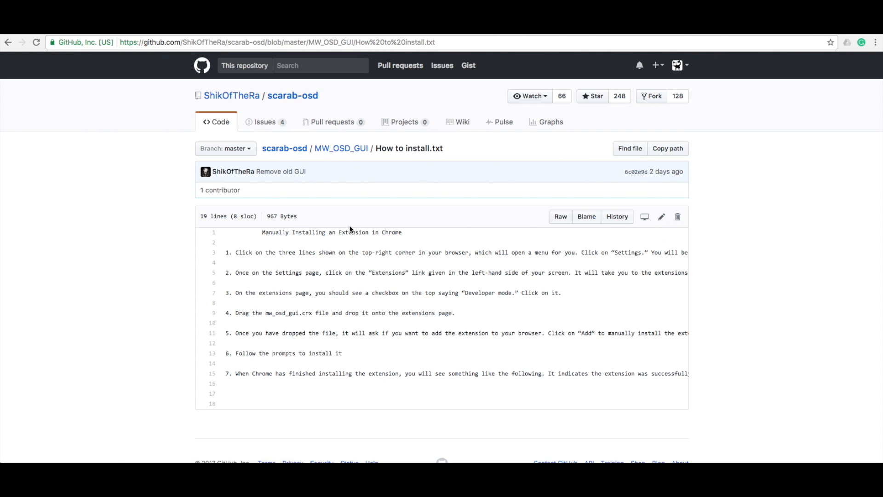
left_click(340, 148)
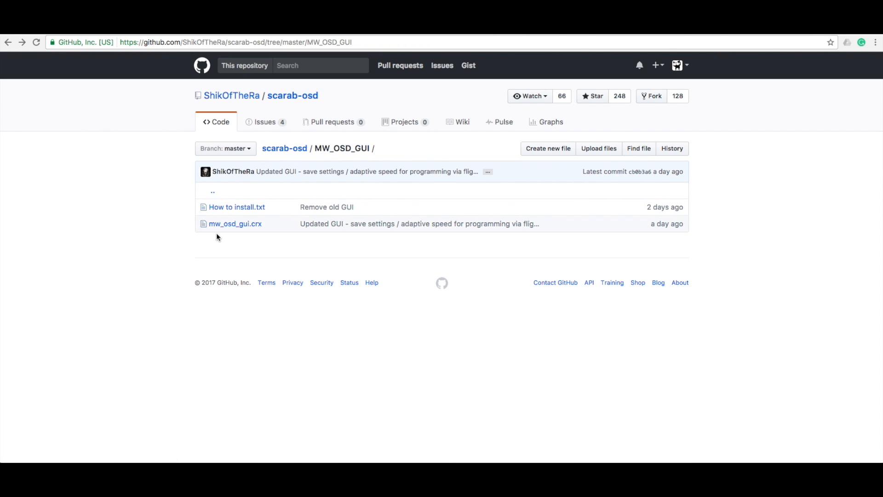
mouse_move(235, 223)
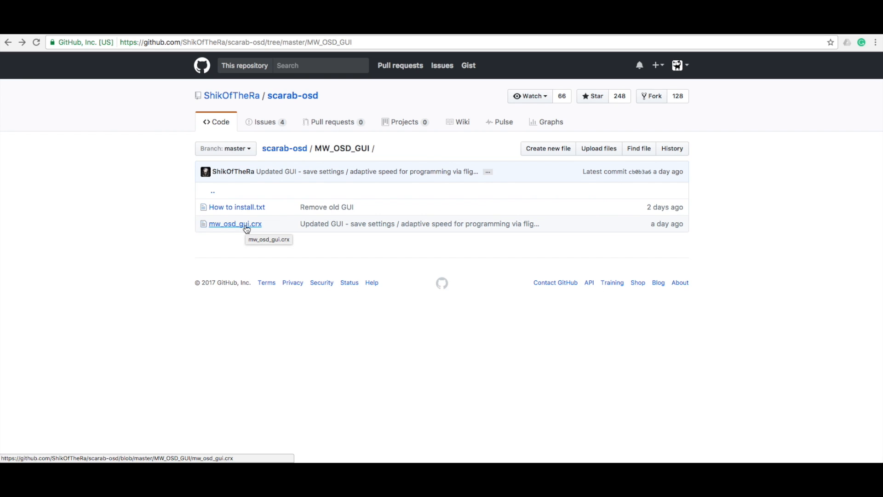
mouse_move(257, 232)
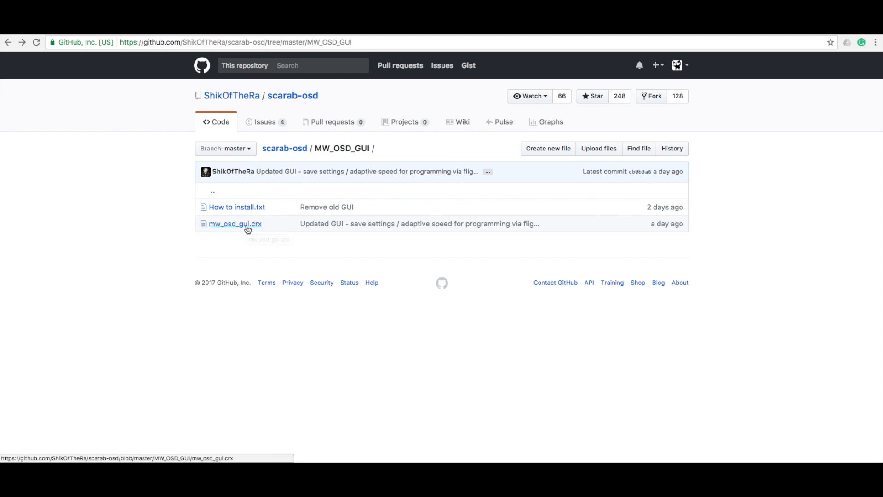
mouse_move(701, 61)
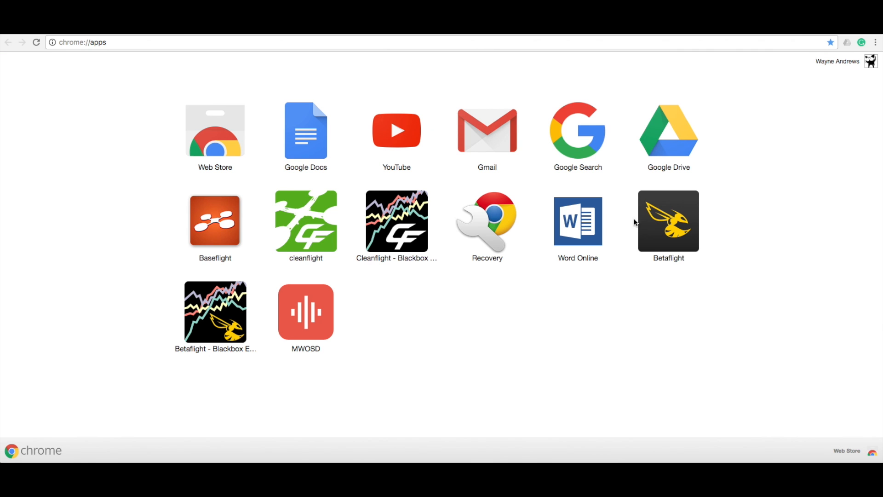
mouse_move(312, 310)
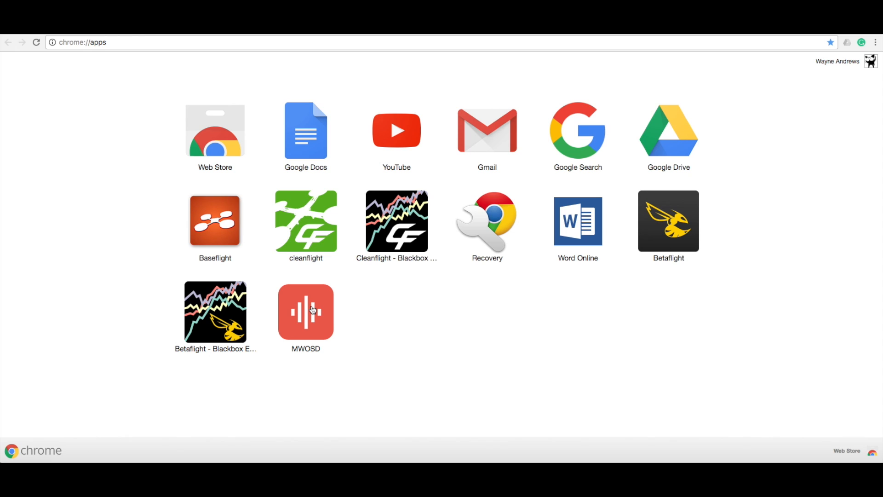
mouse_move(305, 312)
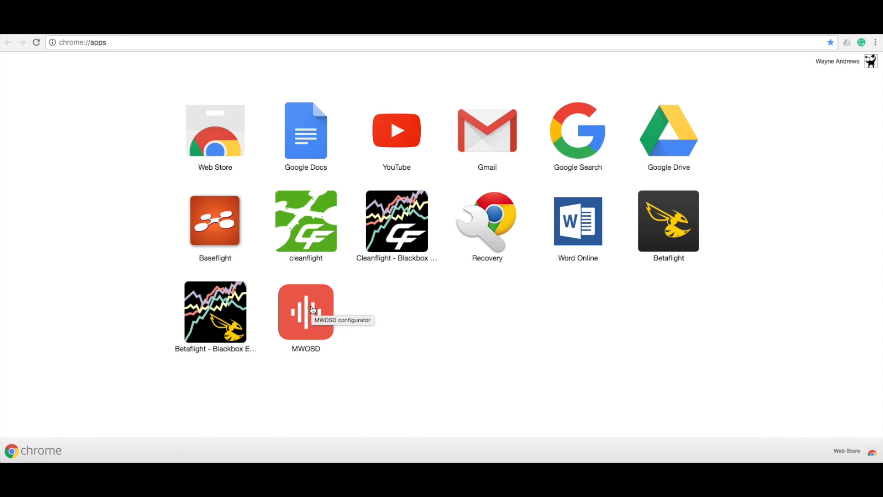
mouse_move(335, 312)
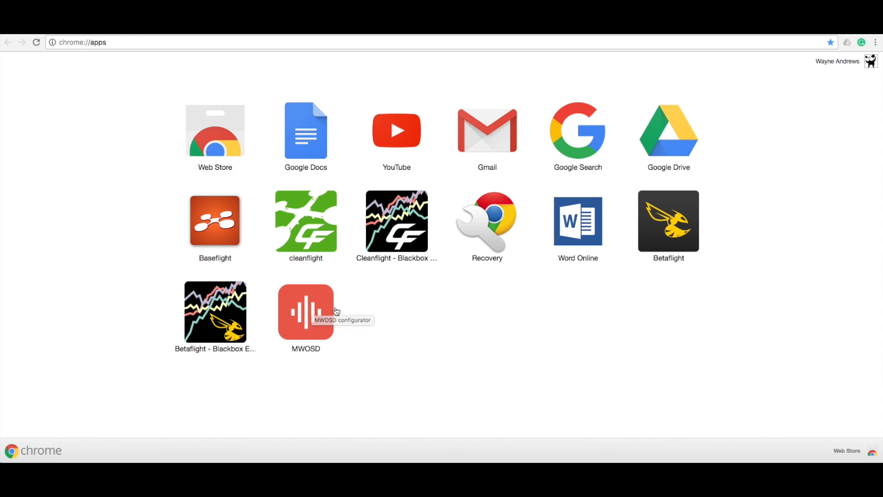
mouse_move(309, 309)
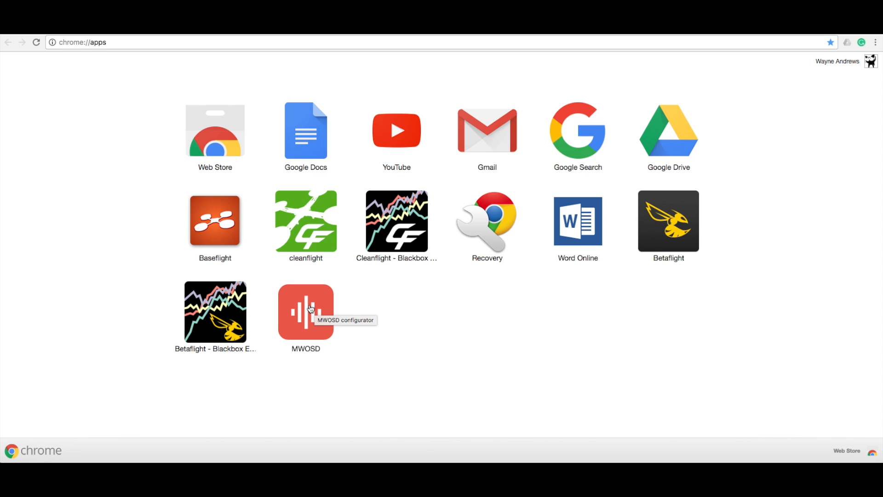
Step: Launch the MWOSD configurator app from Chrome's installed apps page
left_click(306, 312)
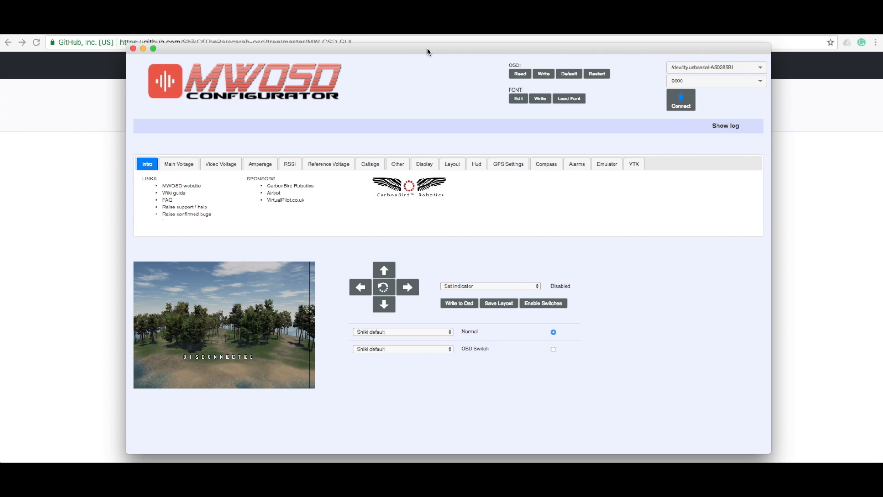
mouse_move(209, 110)
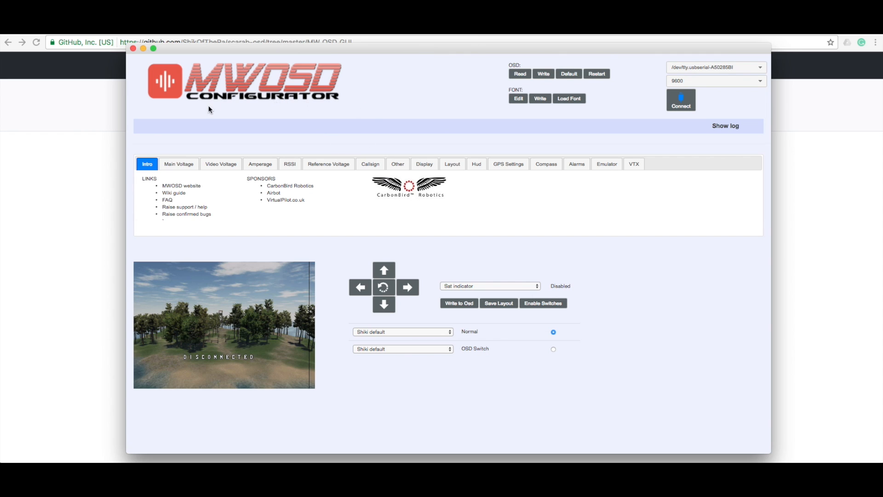
mouse_move(735, 114)
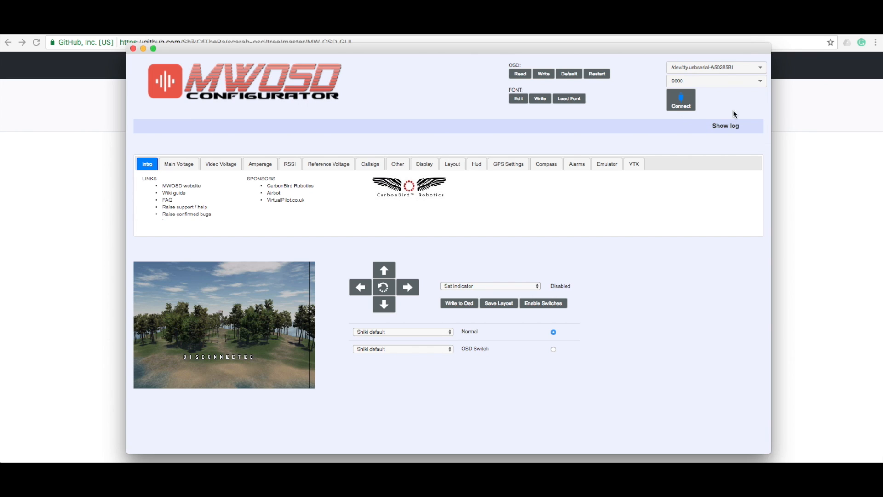
Step: Connect the configurator to the OSD board at 115200 baud
left_click(716, 67)
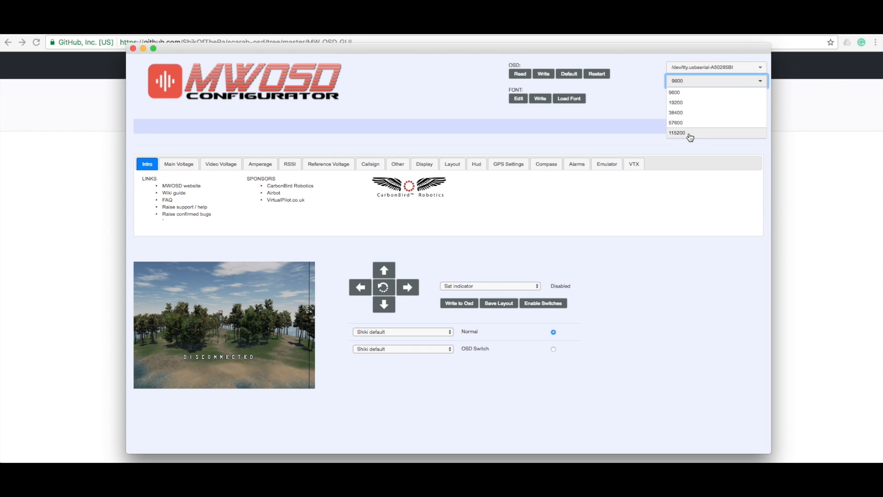
left_click(678, 133)
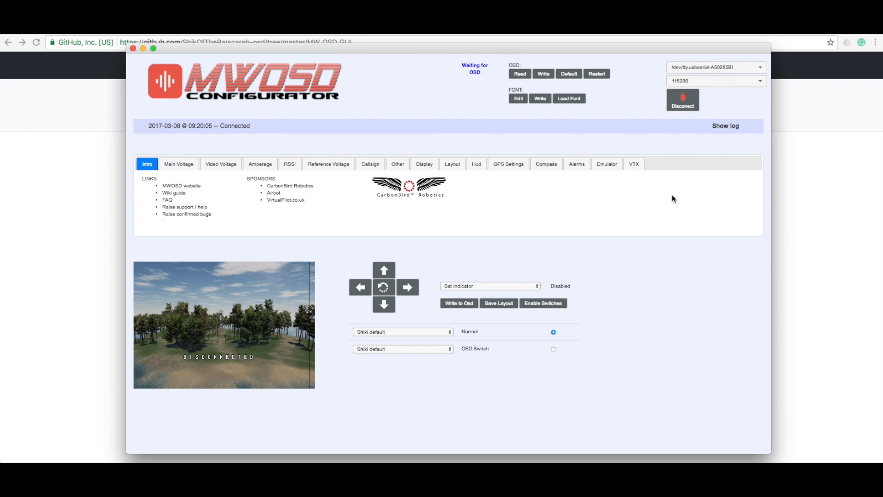
left_click(519, 73)
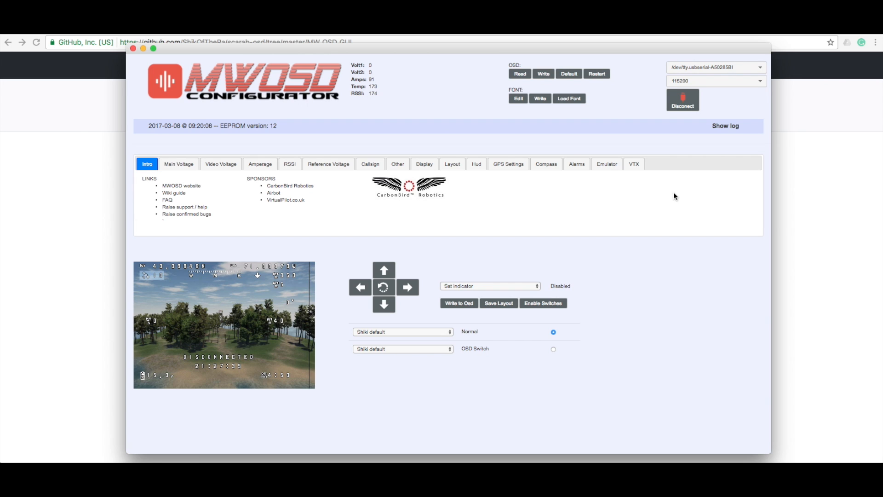
mouse_move(544, 243)
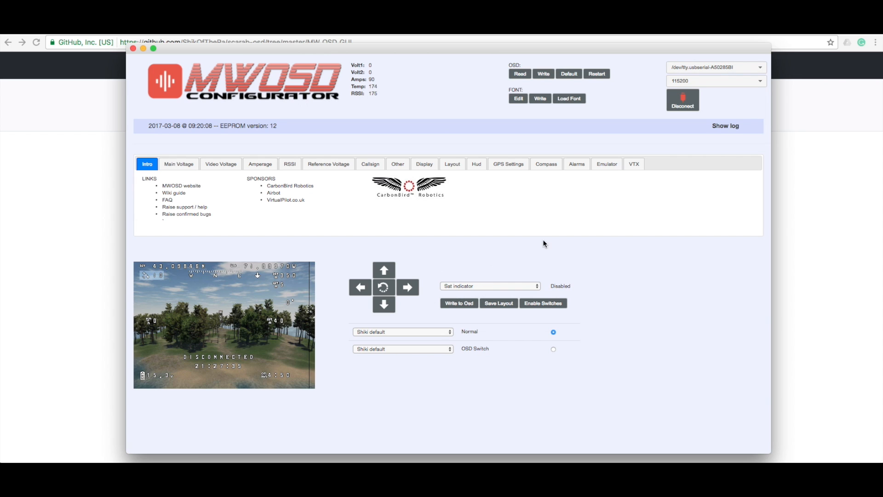
Step: Review the Main Voltage and Video Voltage settings pages
left_click(179, 164)
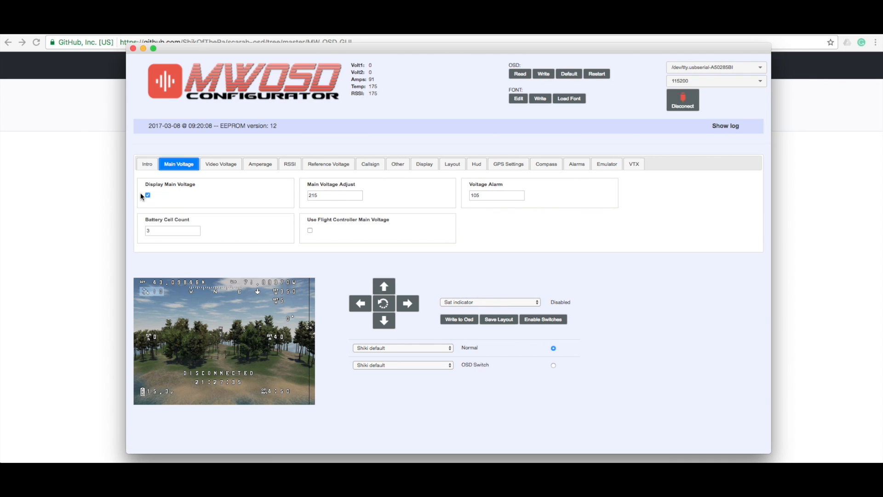
left_click(220, 164)
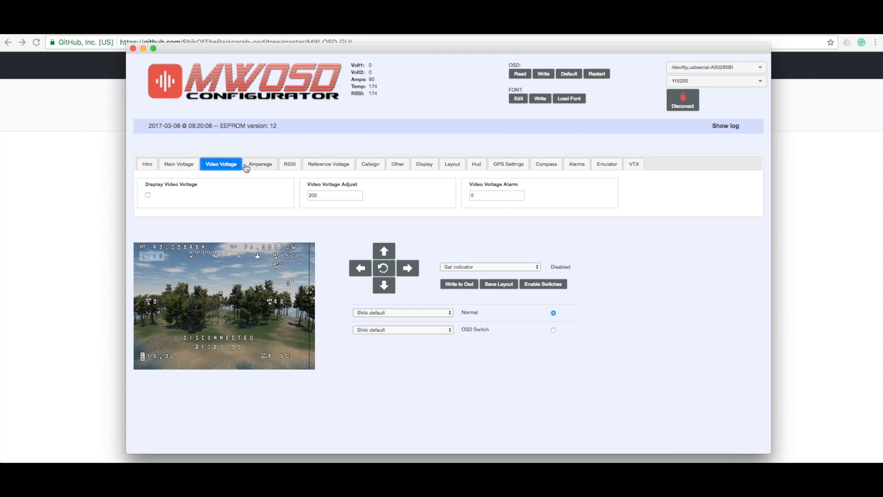
mouse_move(267, 166)
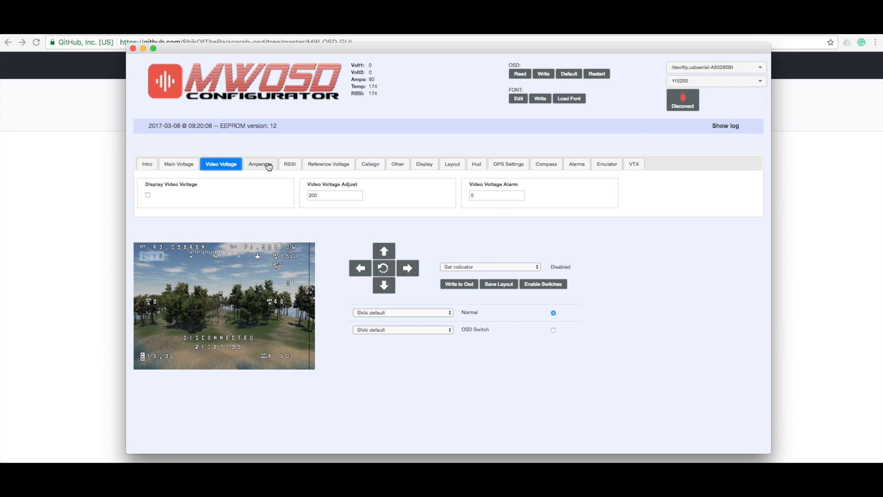
Step: Review the RSSI and Callsign pages, then the Other page showing metric units and NTSC video
left_click(290, 164)
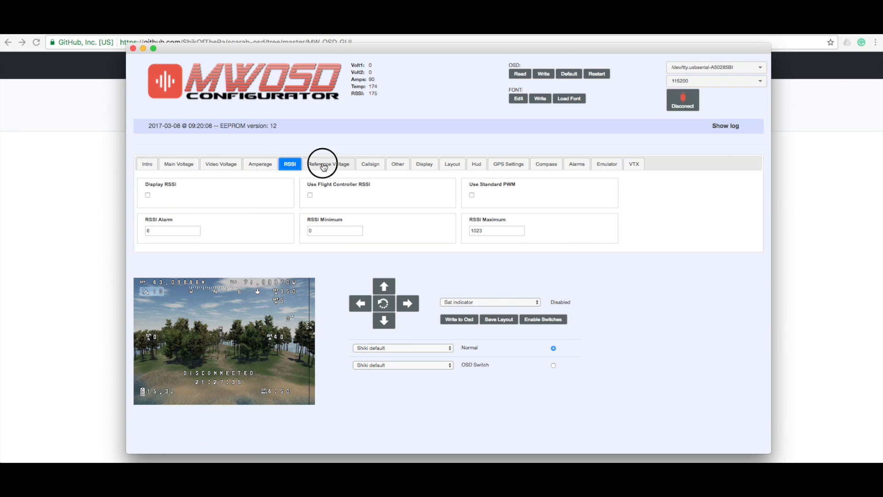
left_click(370, 163)
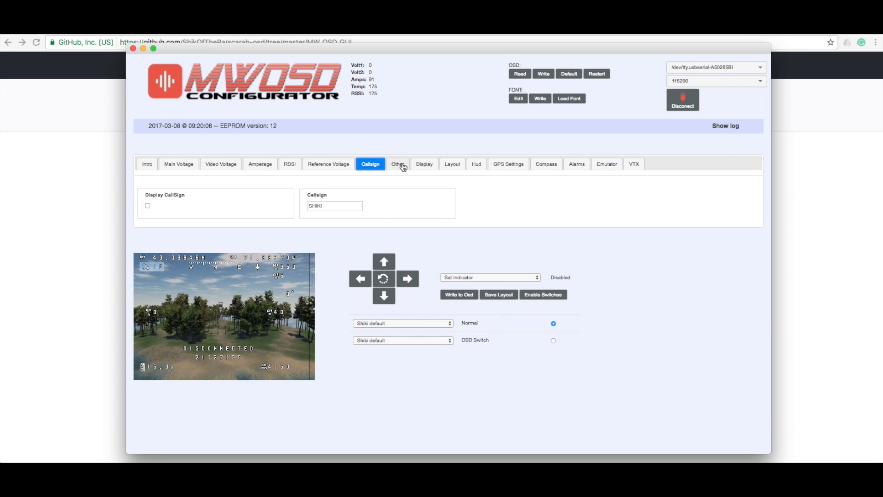
left_click(398, 164)
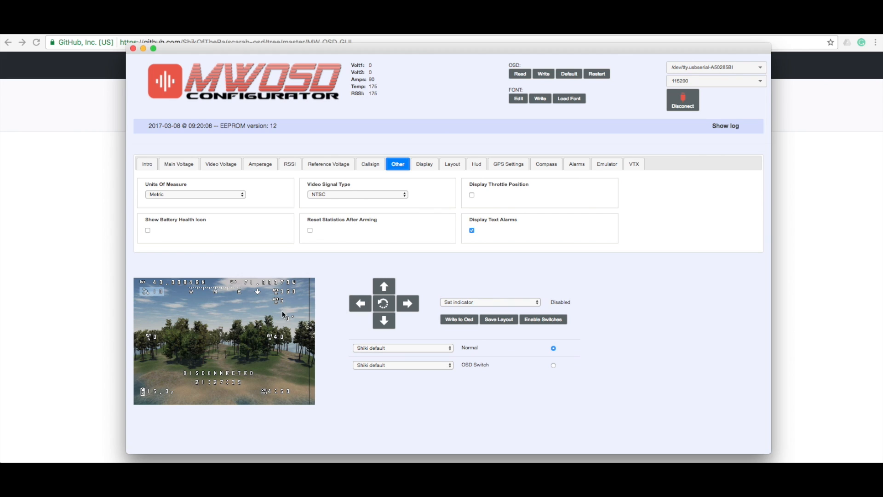
mouse_move(425, 164)
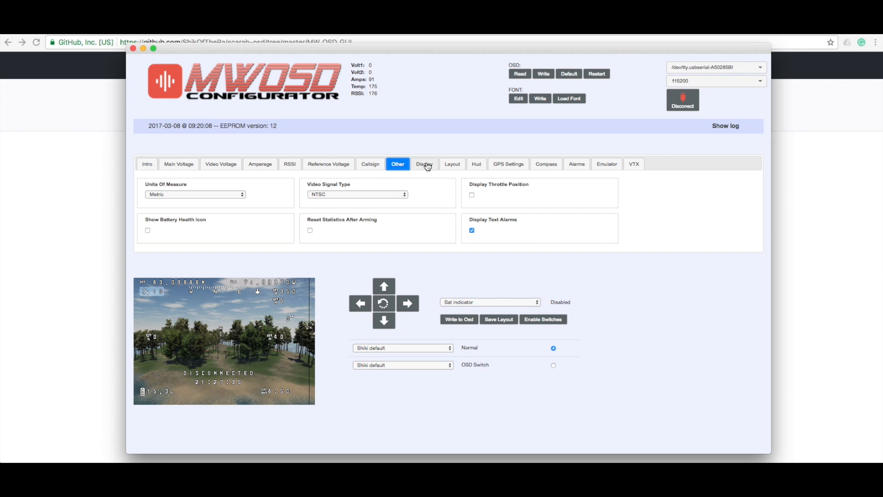
mouse_move(353, 196)
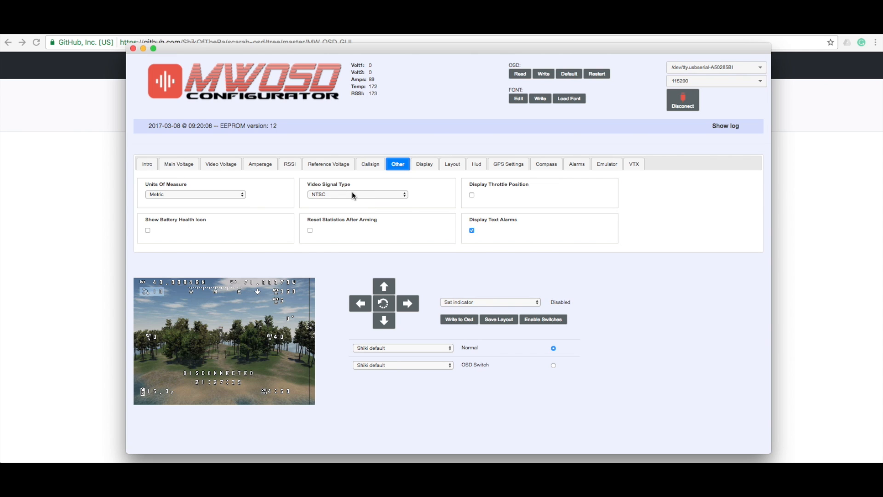
mouse_move(313, 199)
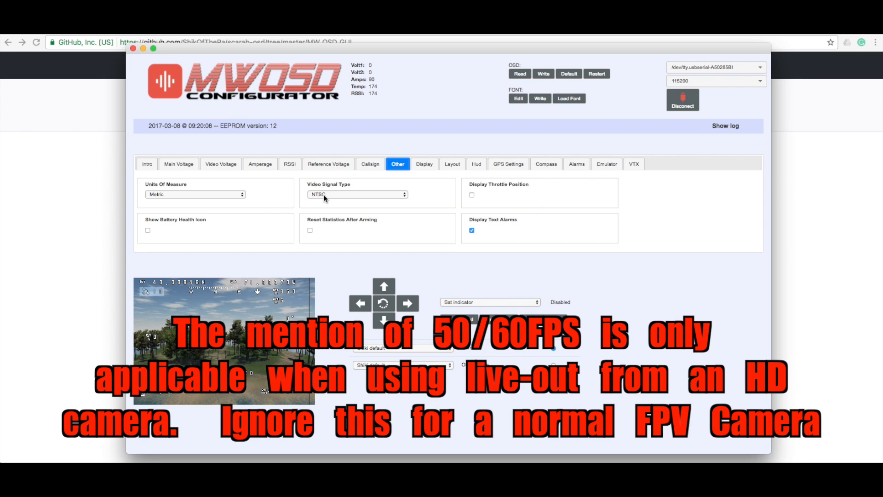
mouse_move(370, 207)
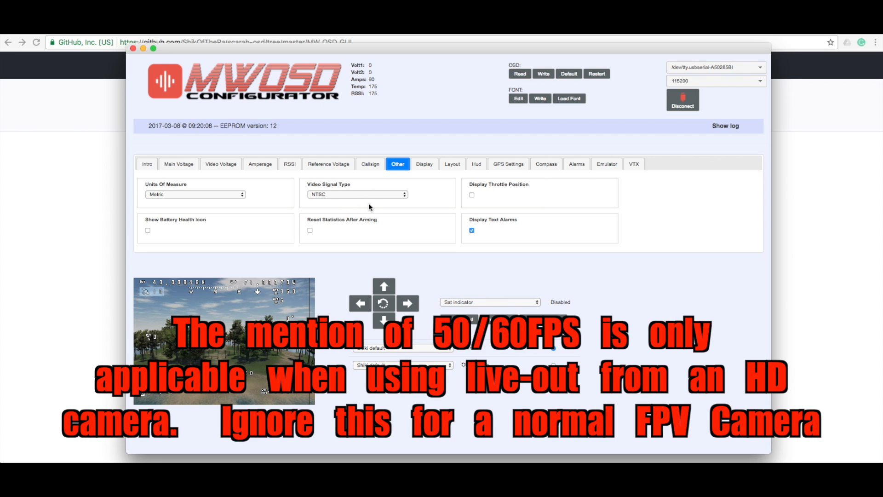
mouse_move(320, 202)
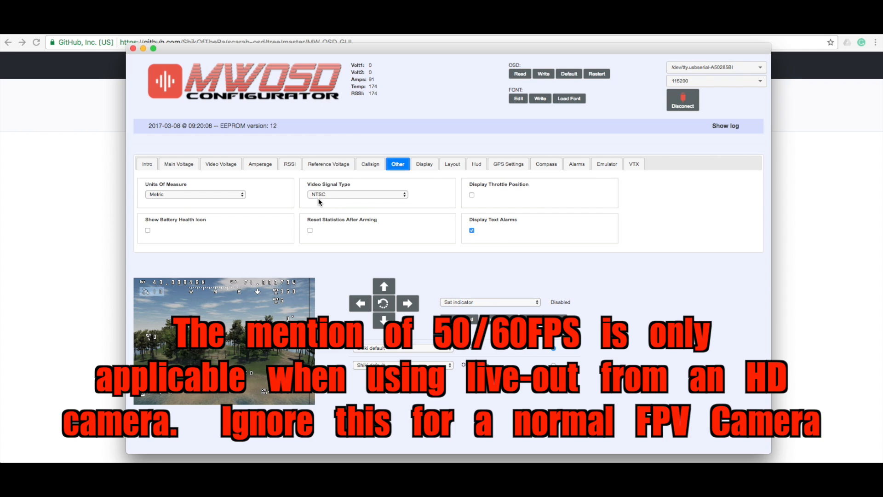
mouse_move(421, 177)
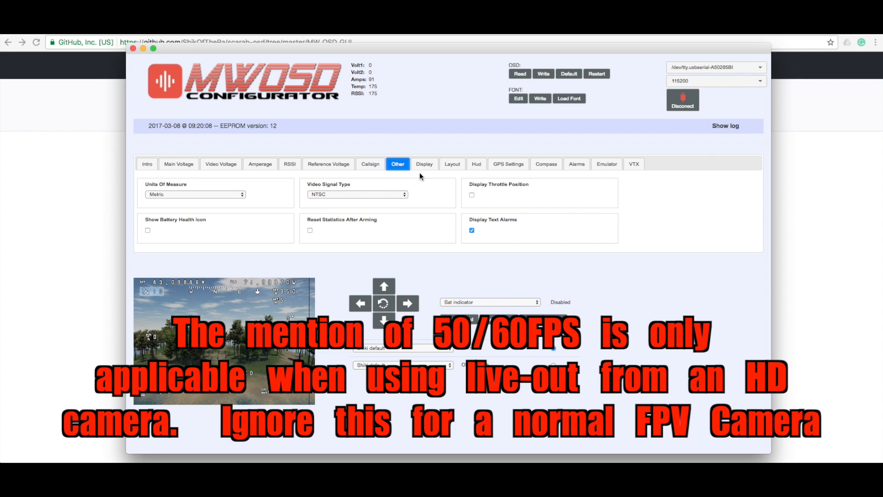
Step: On the Display page, toggle Display Altitude off and back on so it stays enabled
left_click(424, 164)
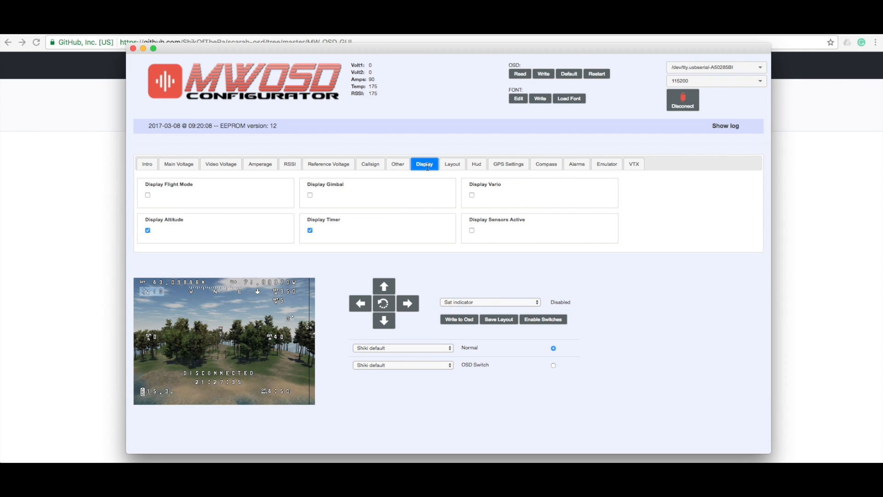
mouse_move(186, 266)
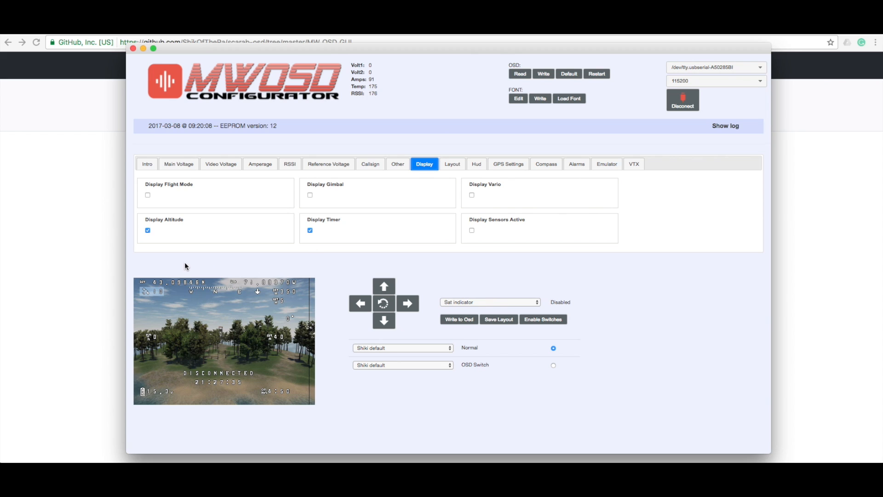
left_click(147, 230)
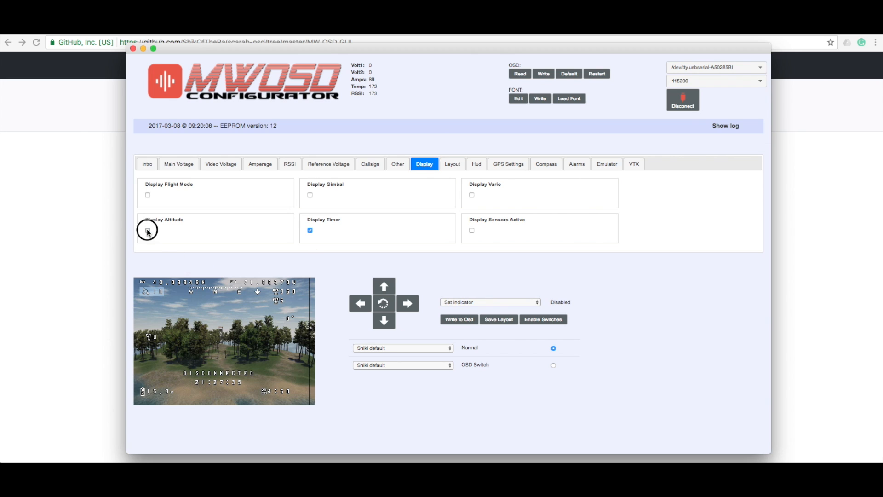
left_click(147, 230)
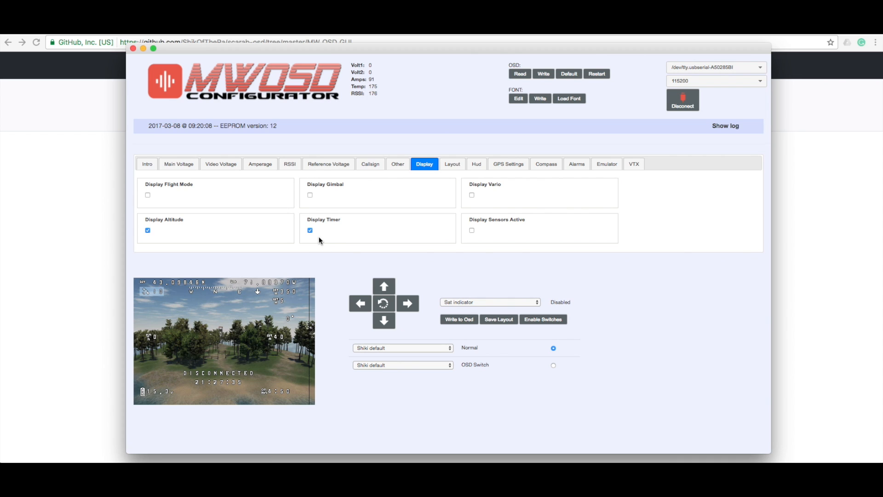
mouse_move(453, 164)
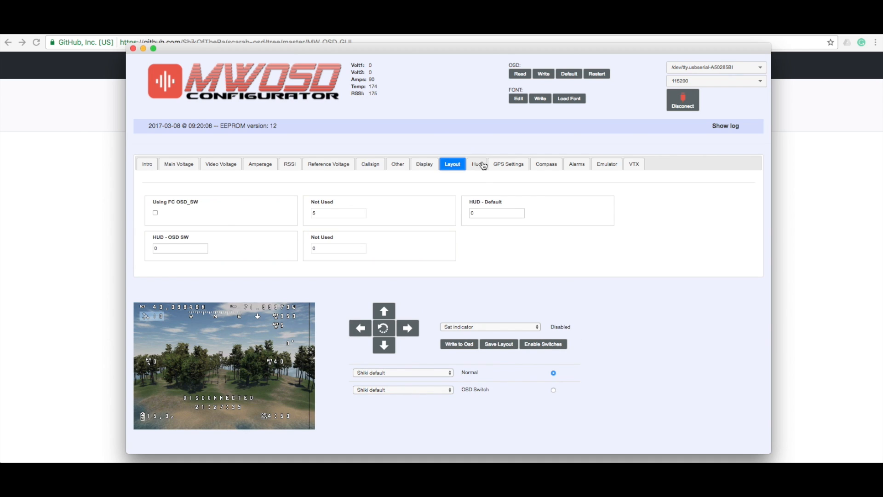
left_click(508, 163)
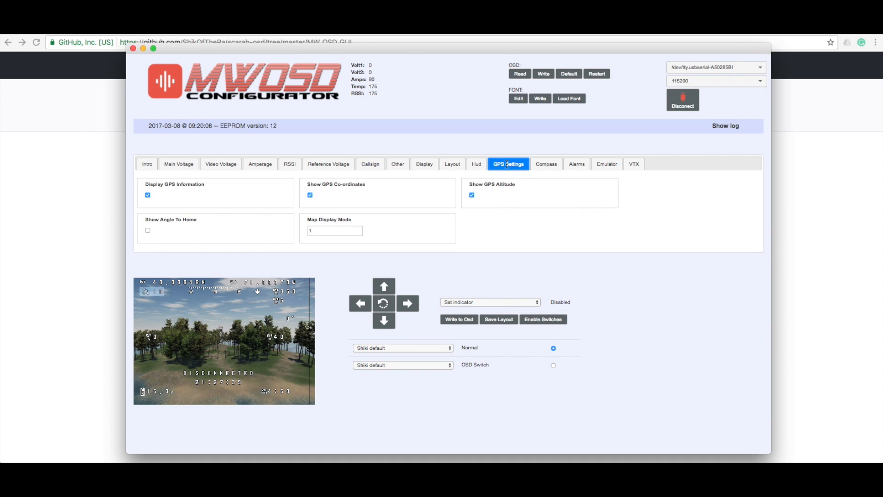
mouse_move(255, 230)
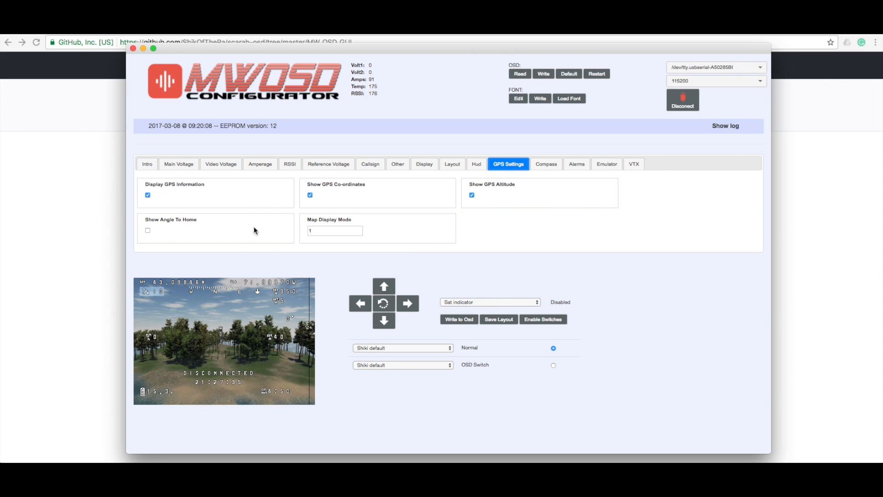
left_click(148, 195)
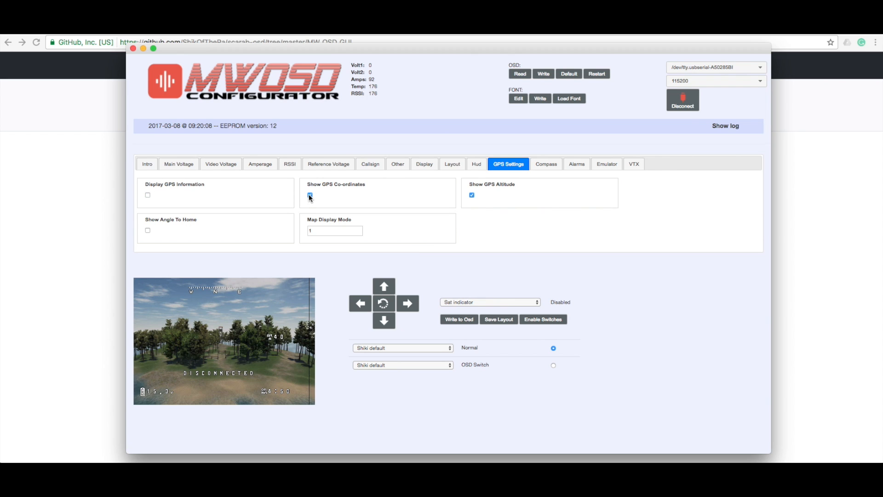
left_click(310, 195)
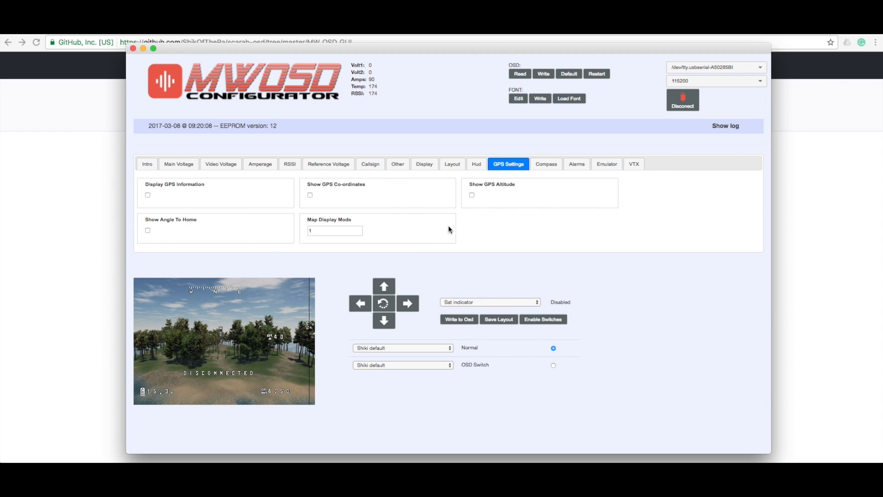
mouse_move(212, 220)
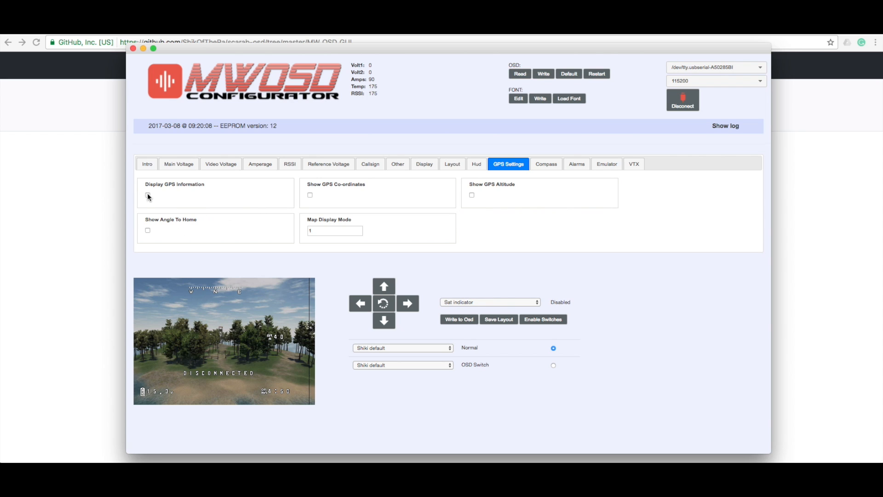
left_click(147, 195)
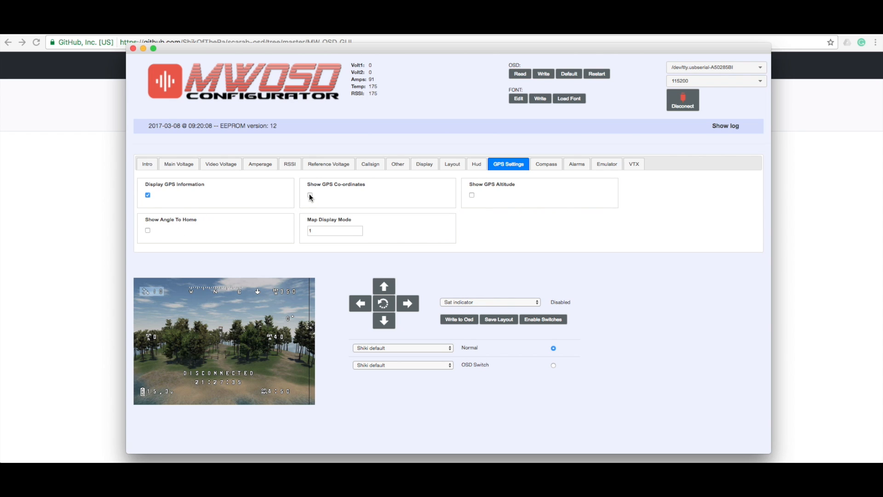
left_click(310, 195)
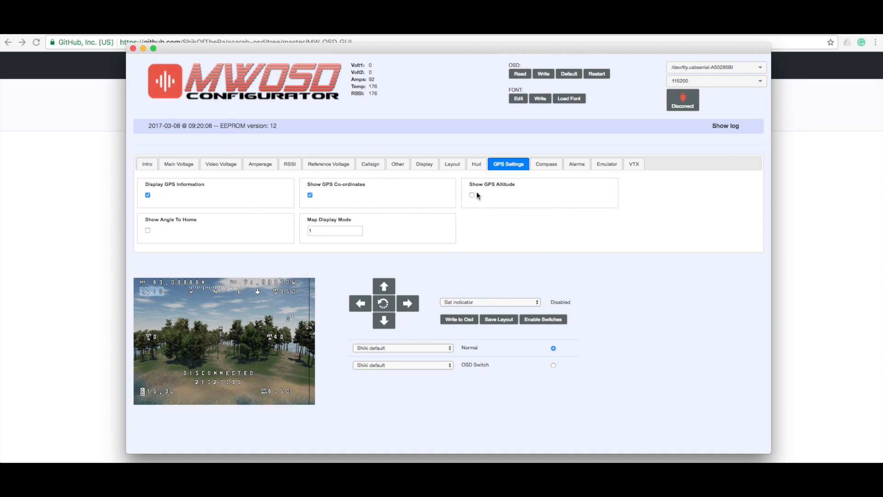
left_click(471, 195)
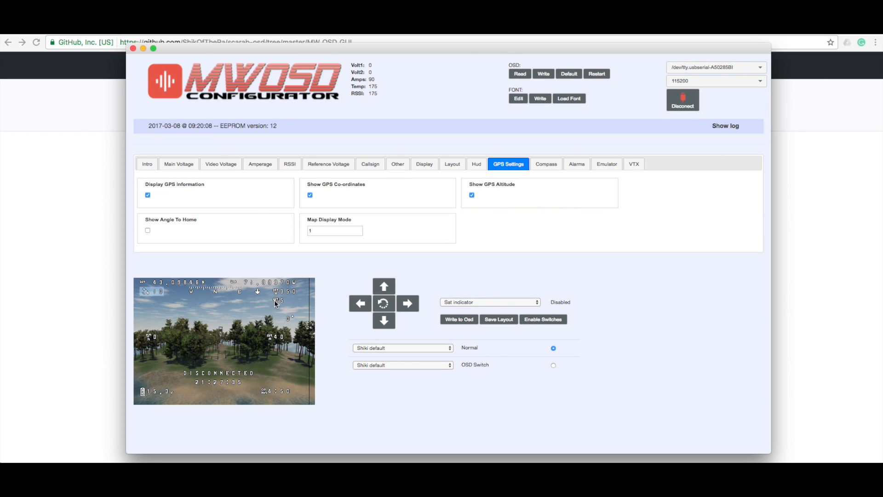
mouse_move(298, 260)
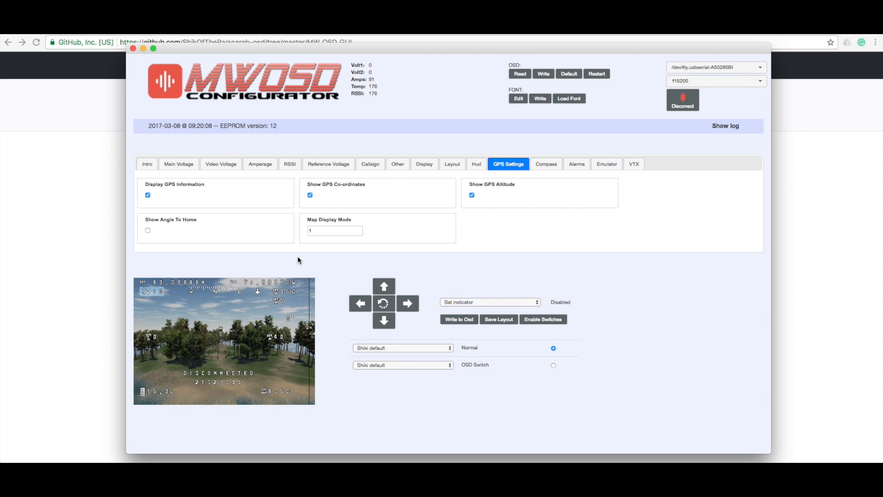
mouse_move(143, 236)
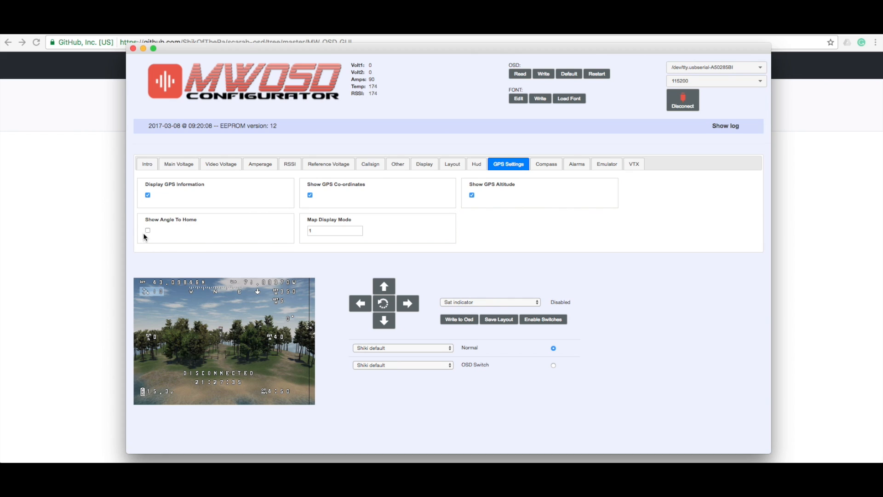
left_click(147, 230)
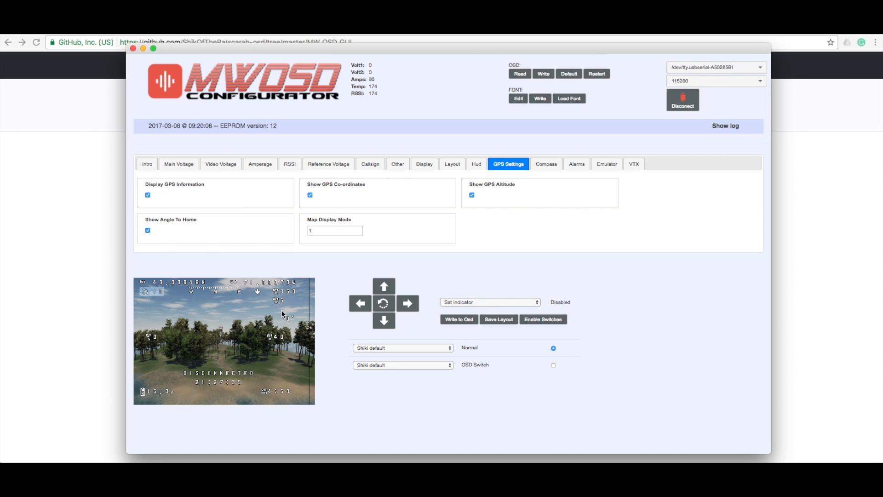
left_click(147, 231)
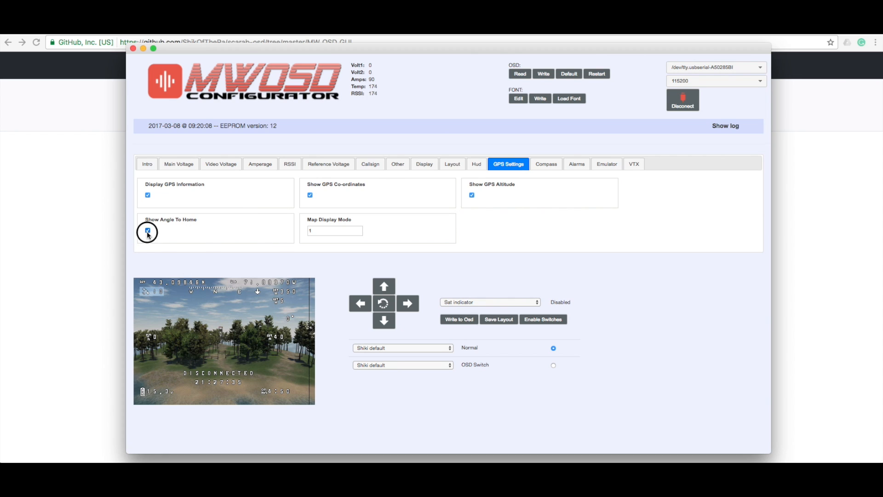
left_click(147, 230)
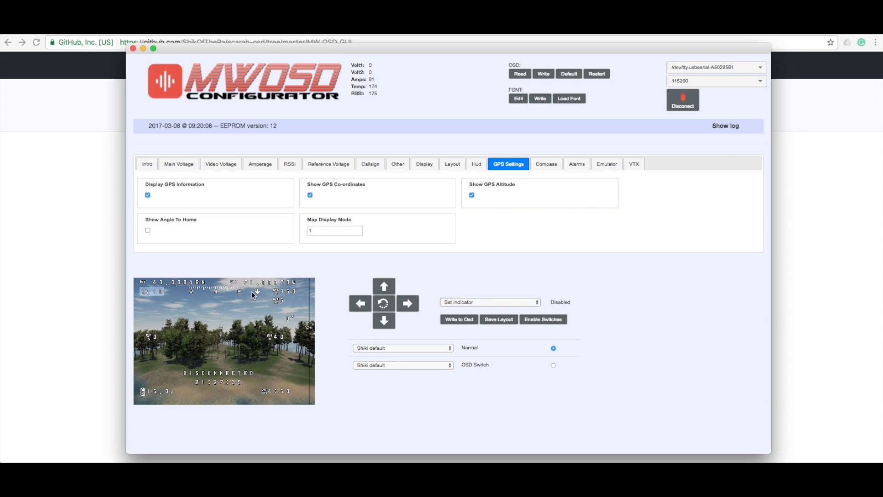
Step: Keep Display Compass on with heading off, then show the distance, altitude, speed and timer alarms
left_click(546, 164)
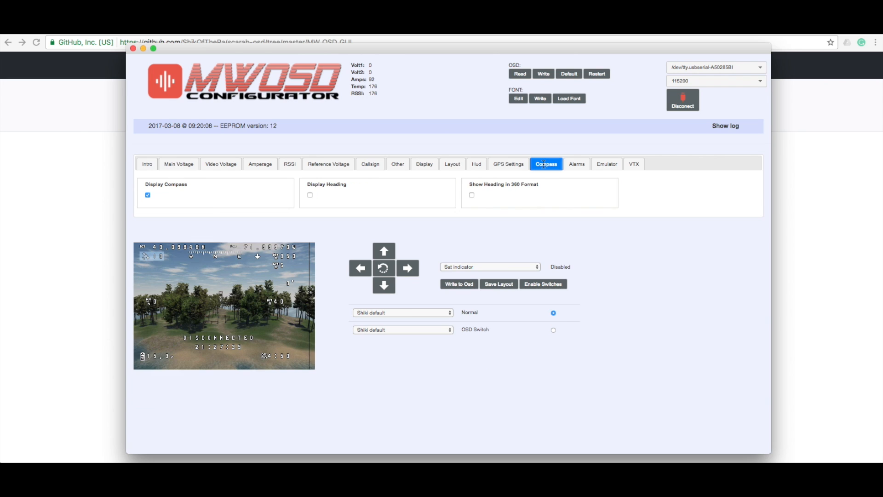
left_click(147, 195)
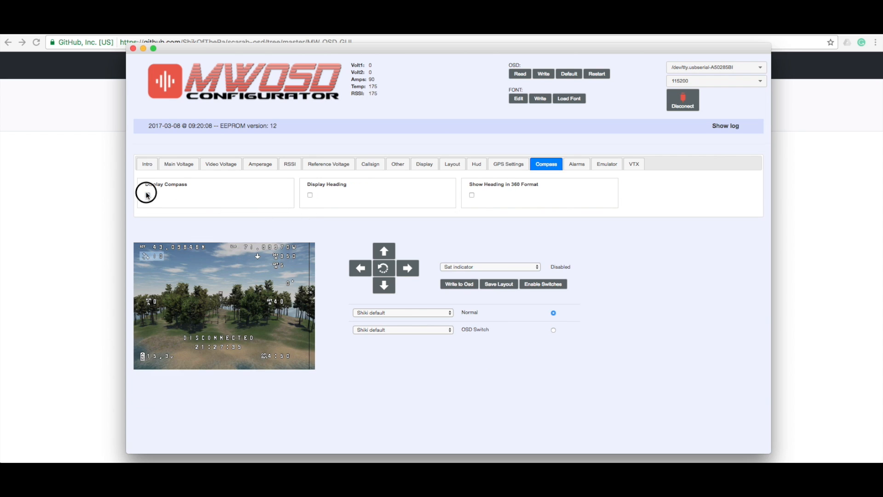
left_click(147, 196)
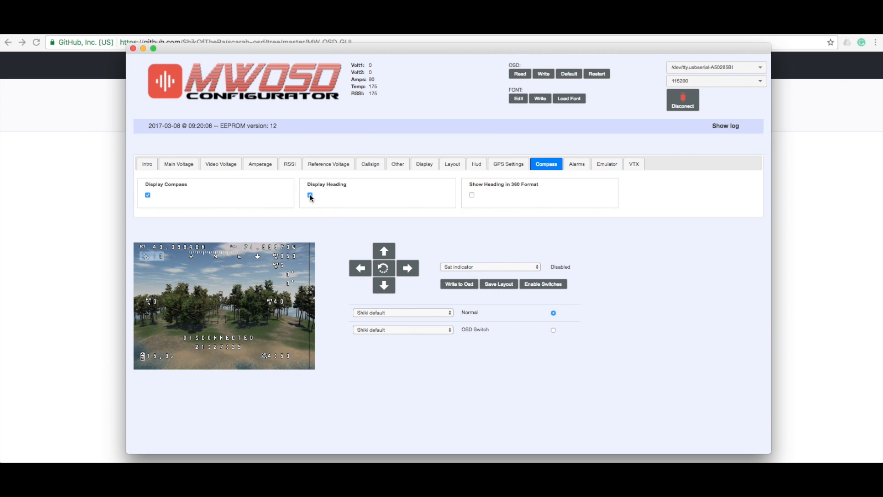
left_click(310, 195)
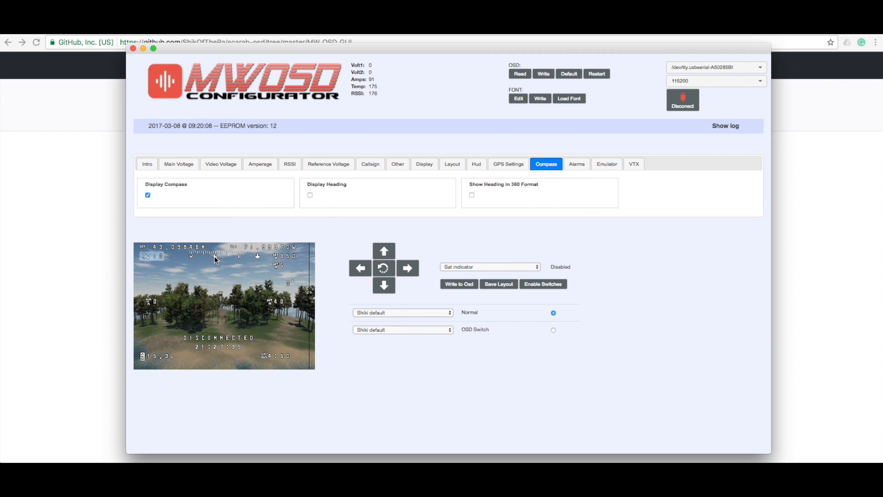
left_click(576, 164)
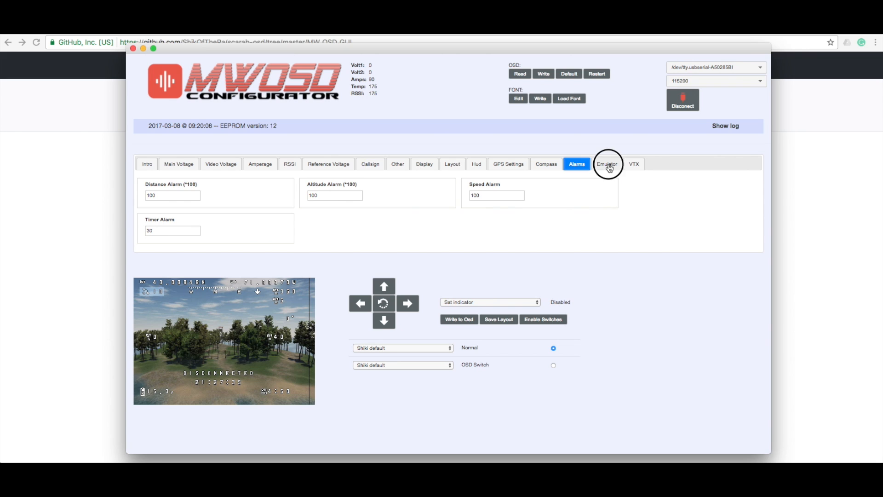
Step: Look over the Emulator and VTX power/band/channel pages, then return to the Intro page
left_click(606, 164)
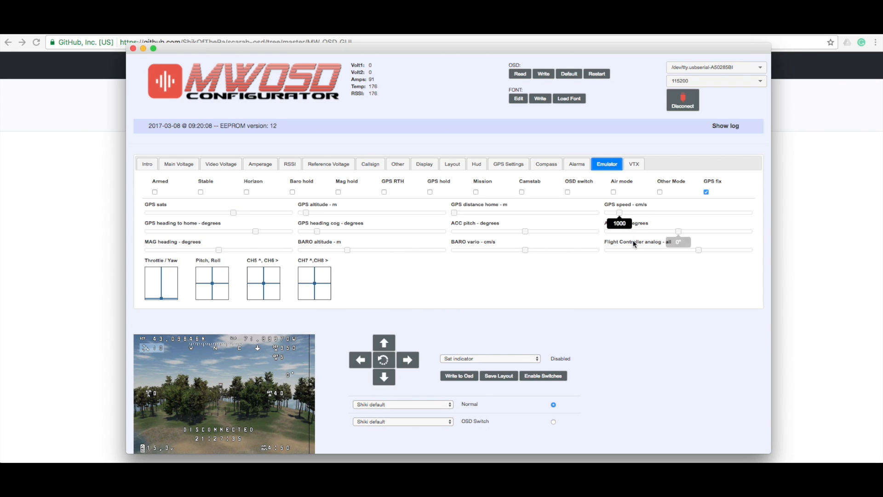
left_click(634, 163)
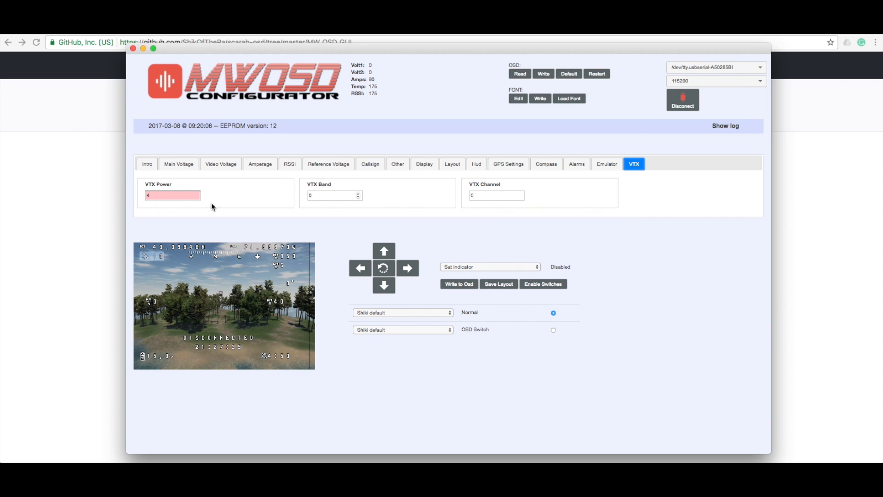
left_click(146, 163)
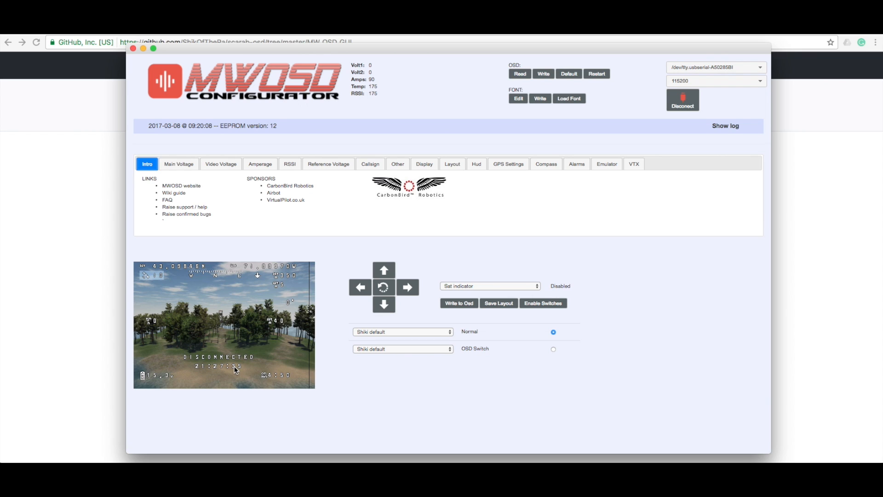
mouse_move(227, 371)
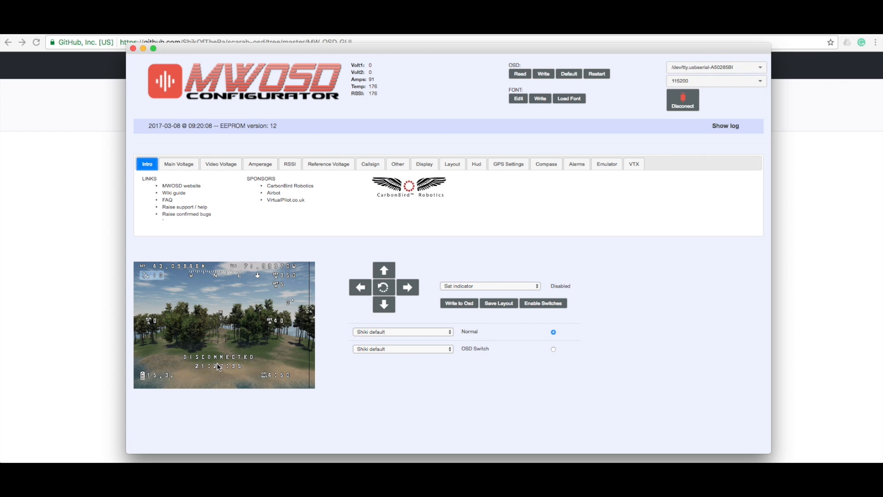
mouse_move(366, 372)
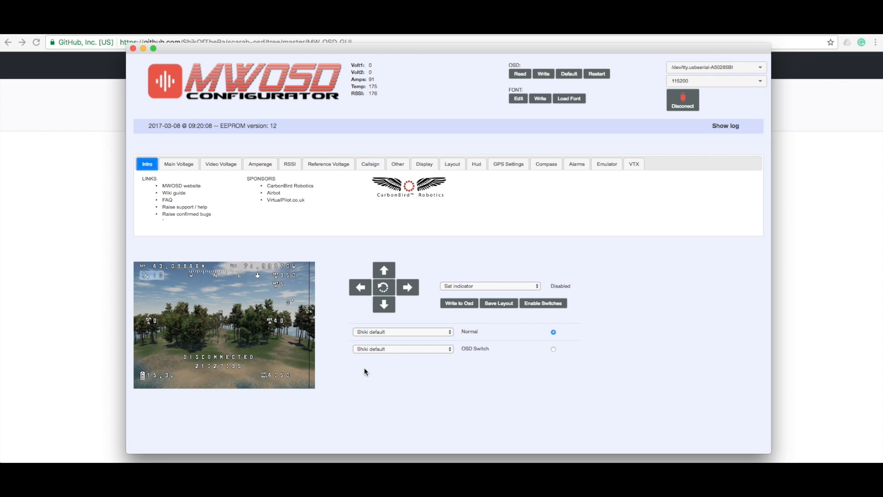
mouse_move(727, 297)
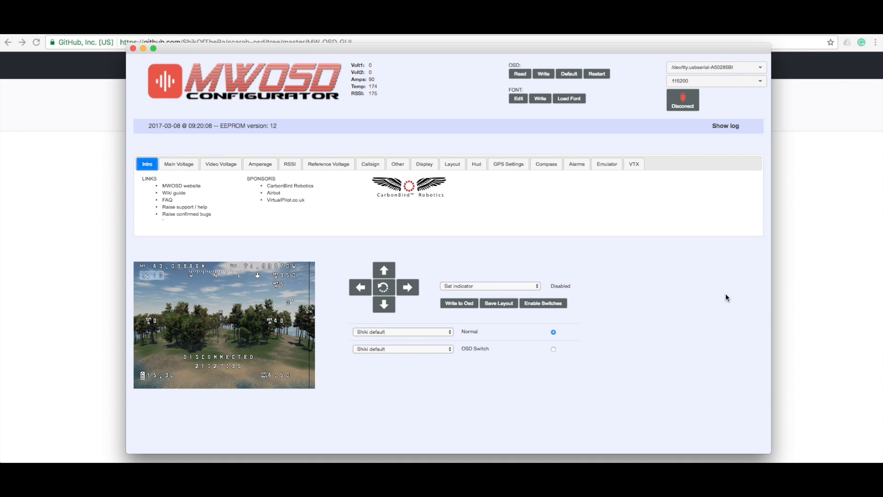
mouse_move(563, 282)
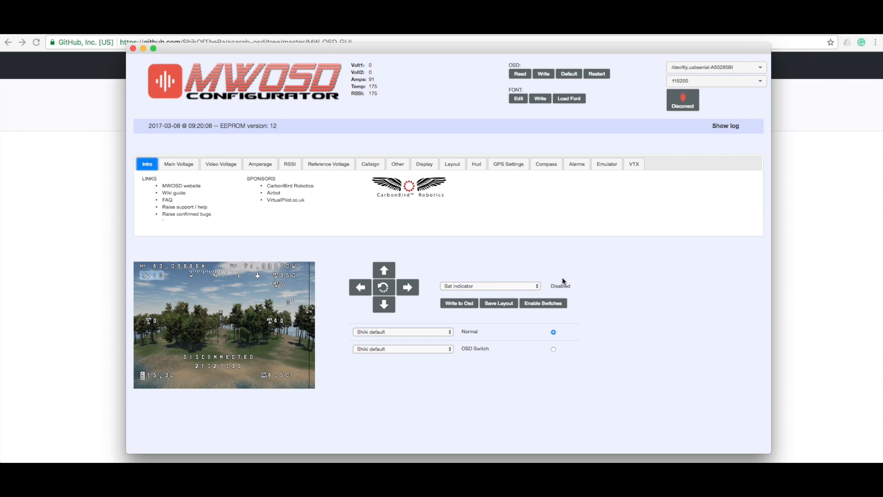
mouse_move(459, 303)
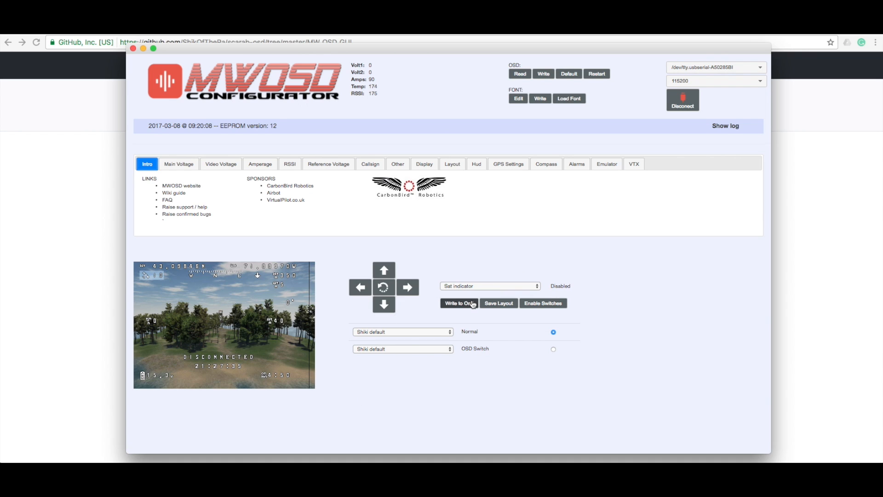
left_click(489, 285)
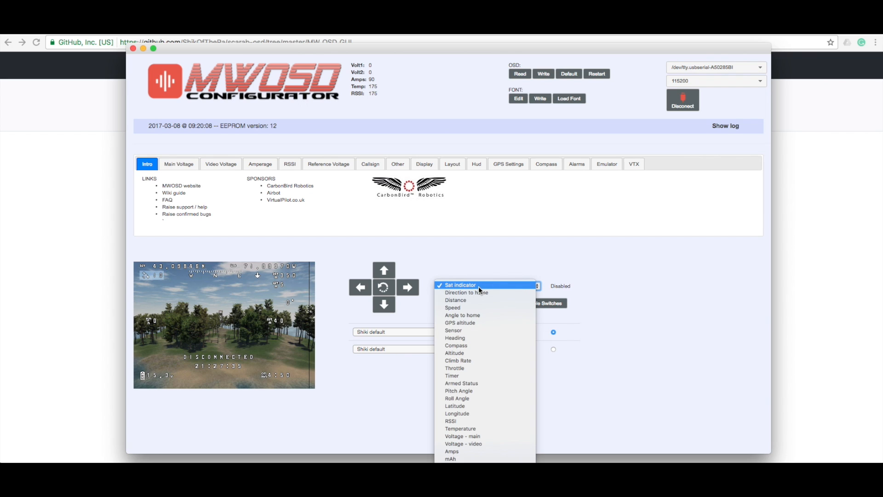
left_click(460, 285)
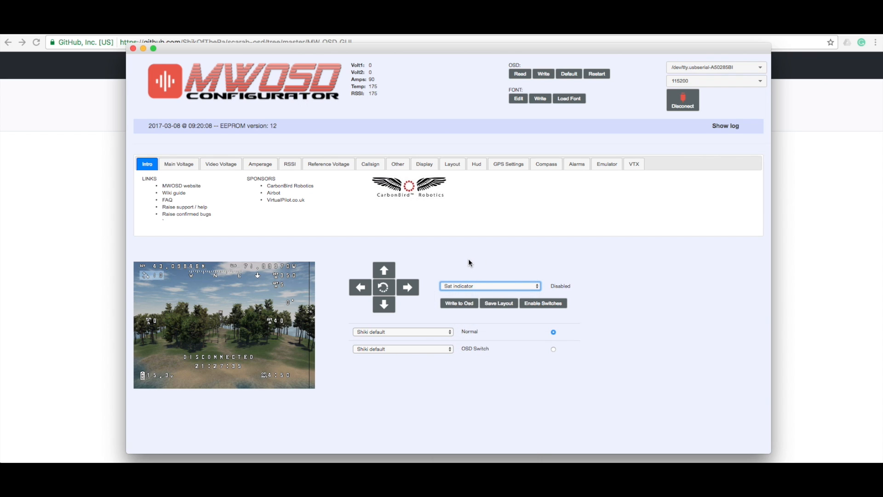
mouse_move(477, 208)
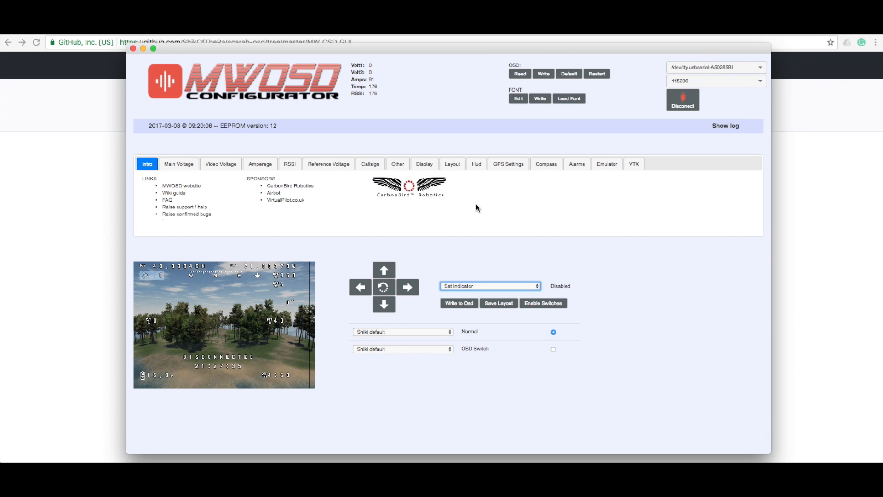
mouse_move(454, 227)
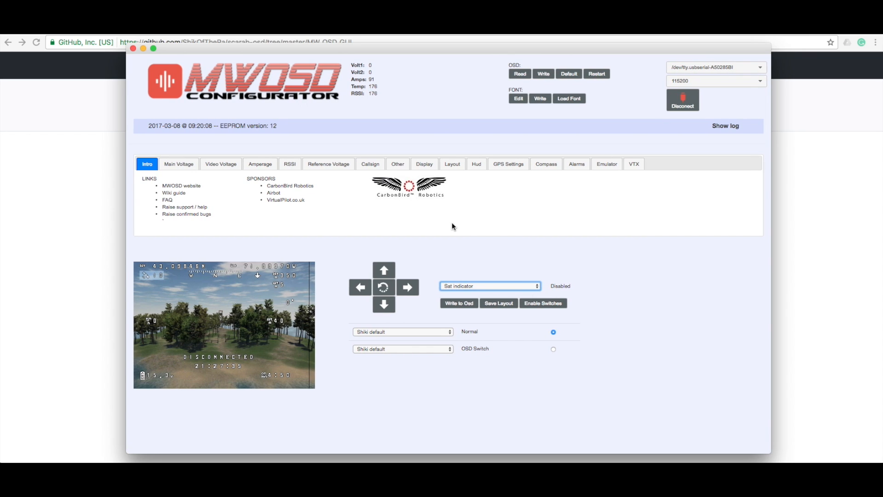
mouse_move(397, 164)
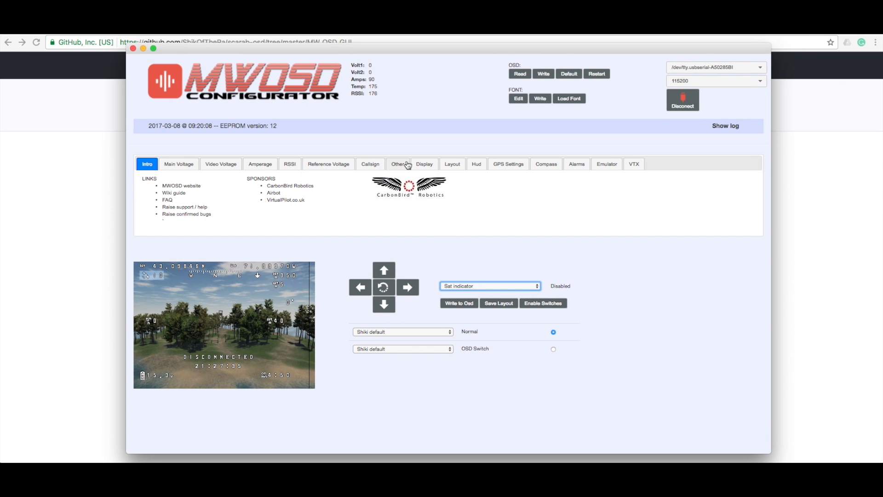
Step: Return to GPS Settings and nudge the Sat indicator right in the OSD preview
left_click(508, 164)
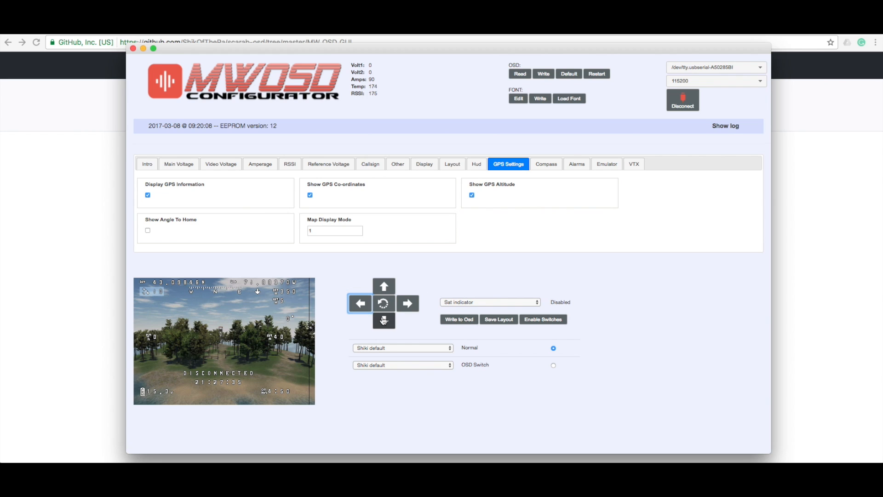
left_click(407, 302)
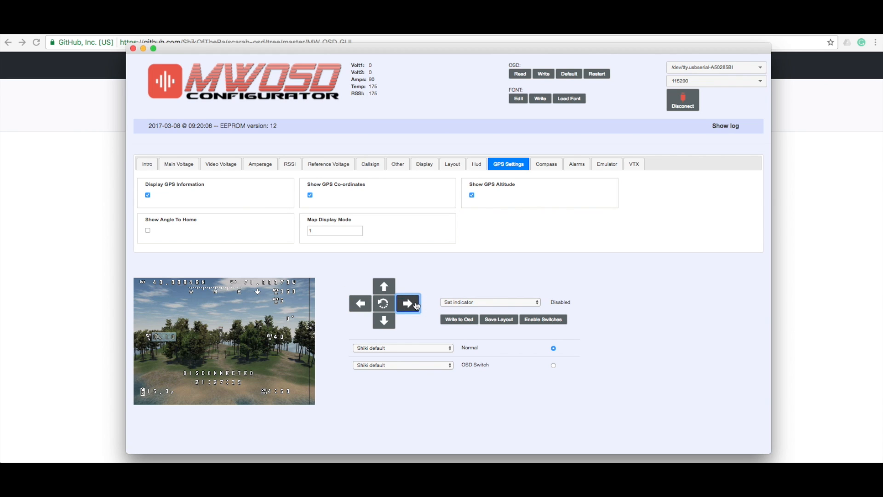